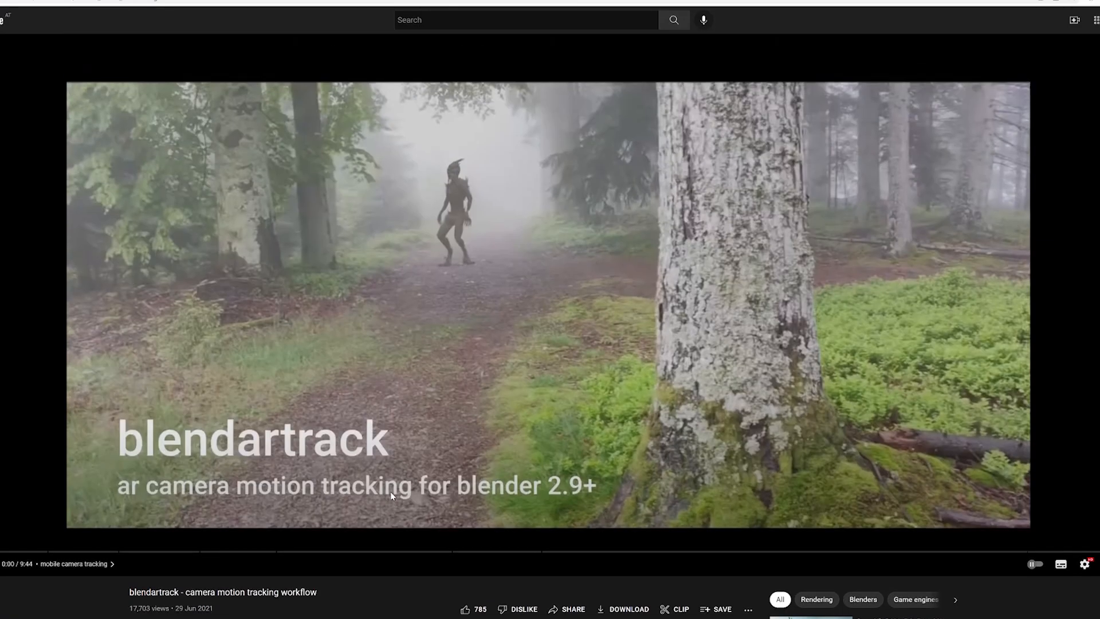
mouse_move(393, 518)
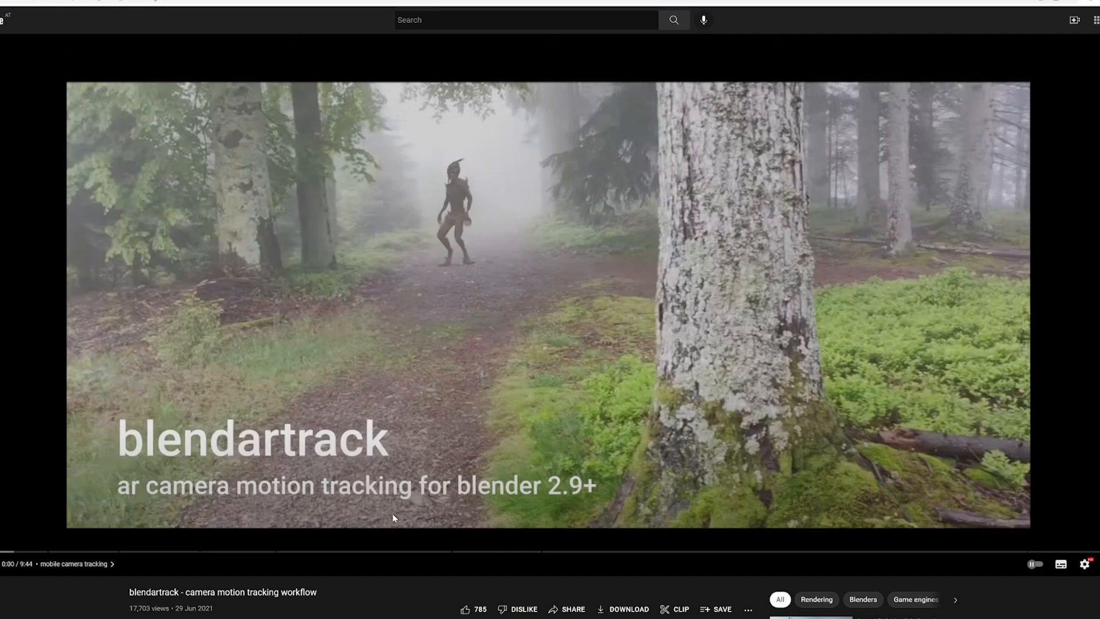
mouse_move(615, 379)
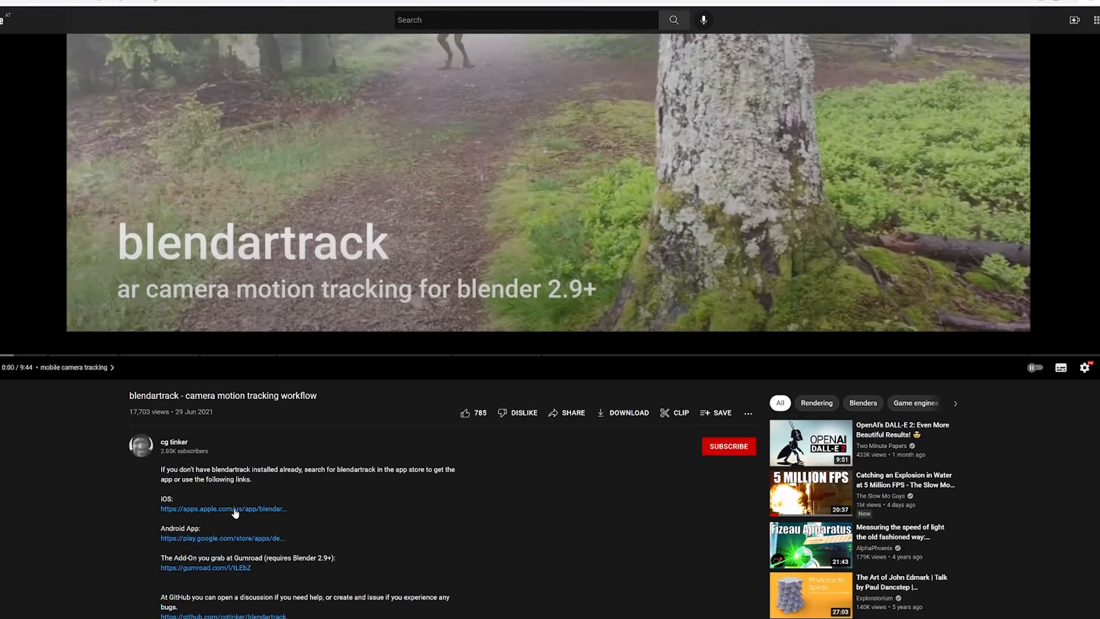
mouse_move(406, 533)
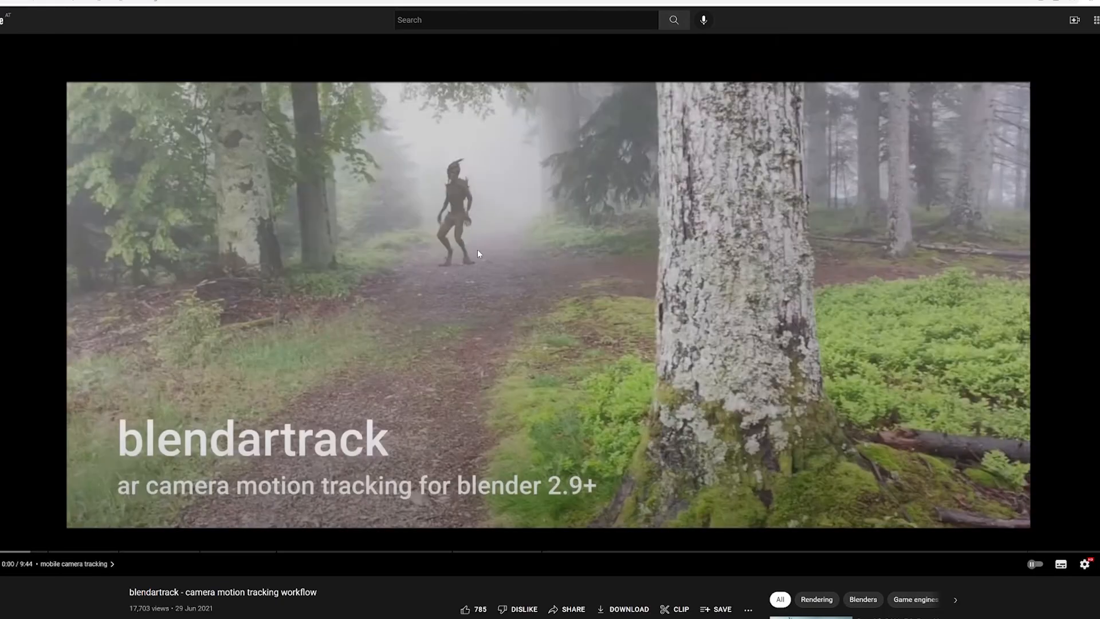
mouse_move(476, 279)
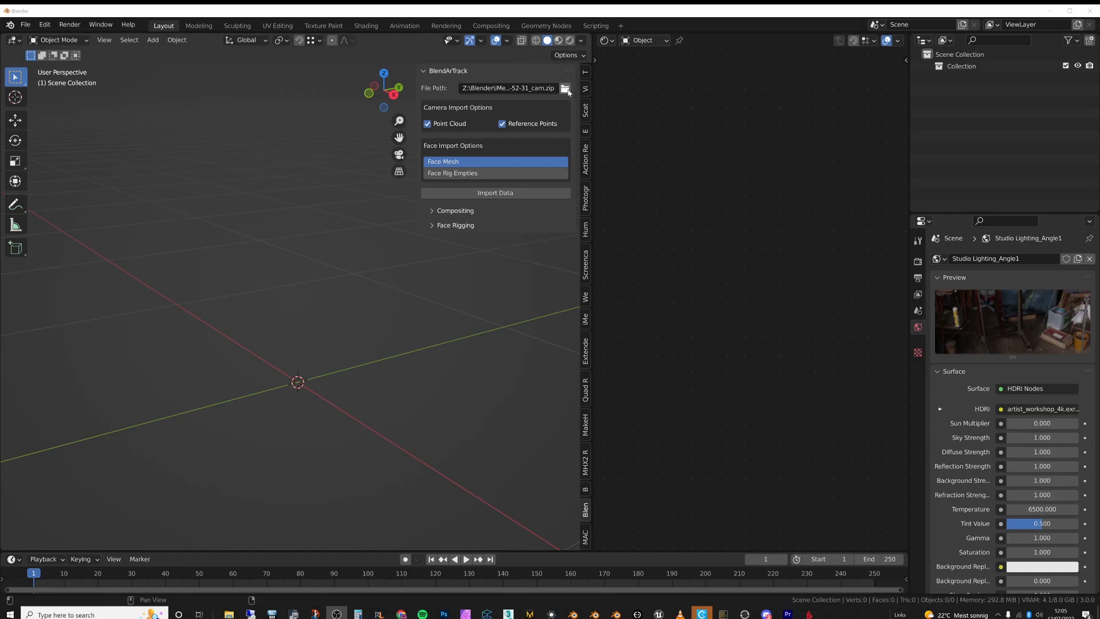
Step: Import the 2022-07-03 cam.zip track, creating the AR camera, motion empty and reference points
click(563, 88)
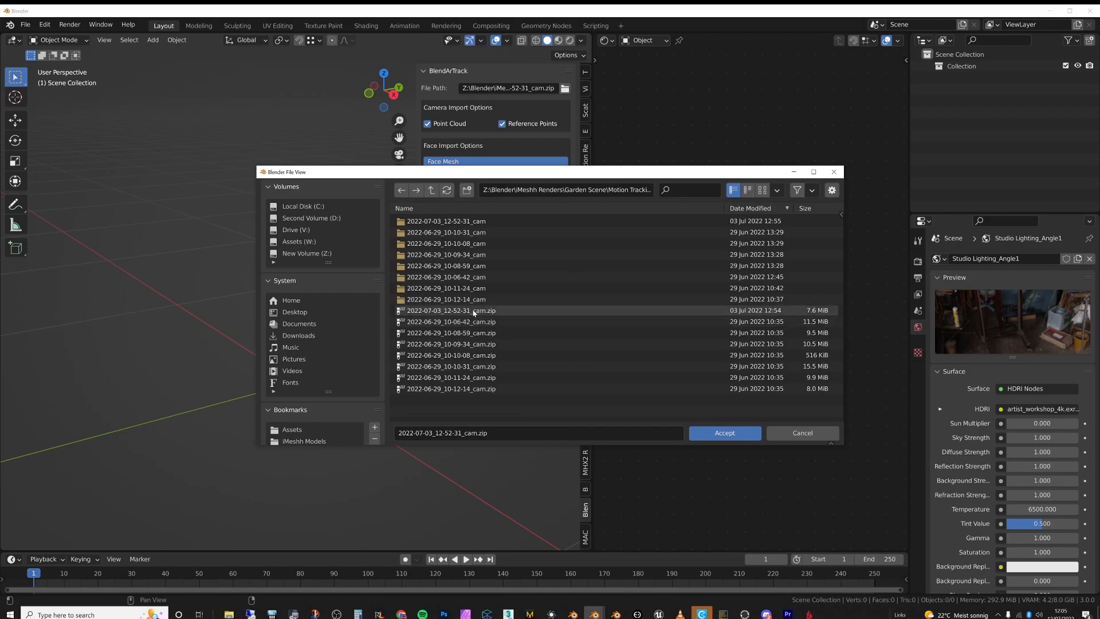
click(723, 433)
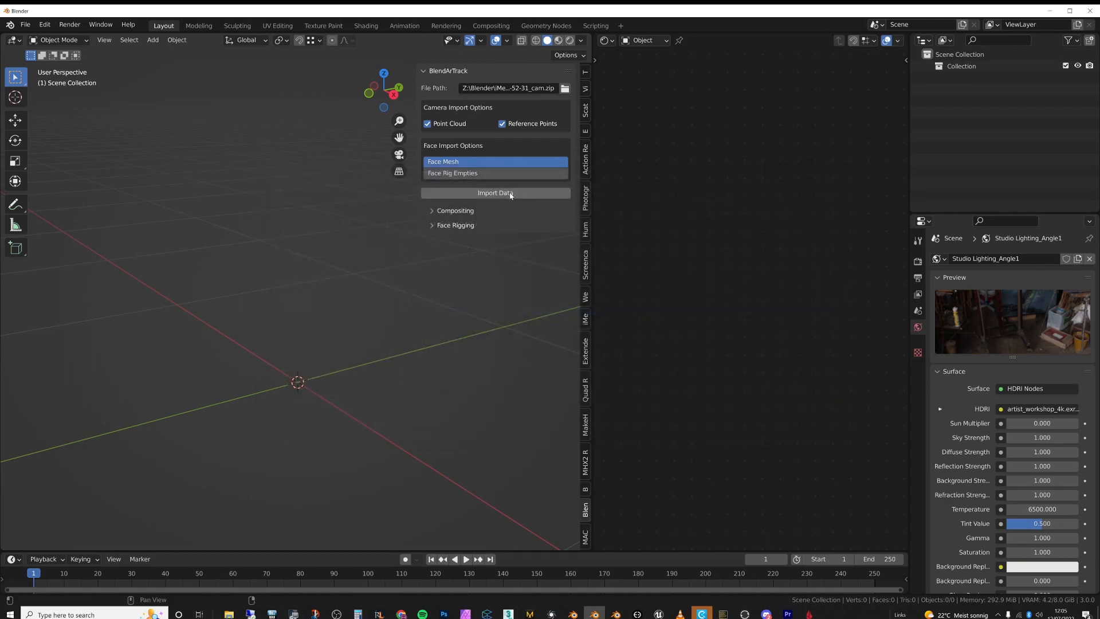
click(495, 192)
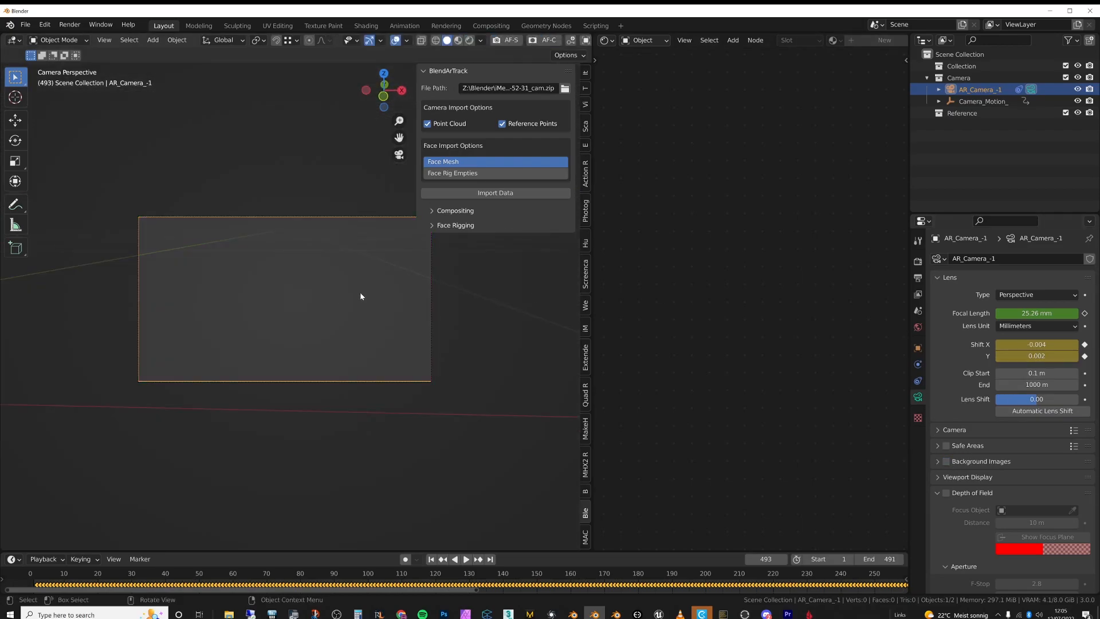
Step: Add a small cube and duplicate it onto each reference point (Cube to Cube.005)
click(466, 559)
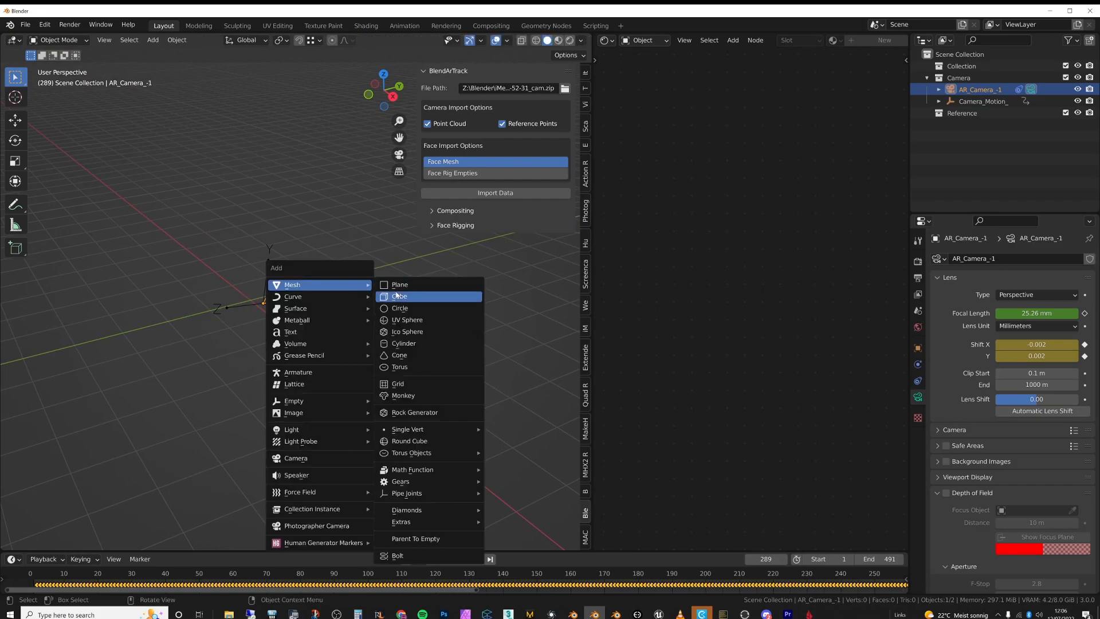
click(398, 296)
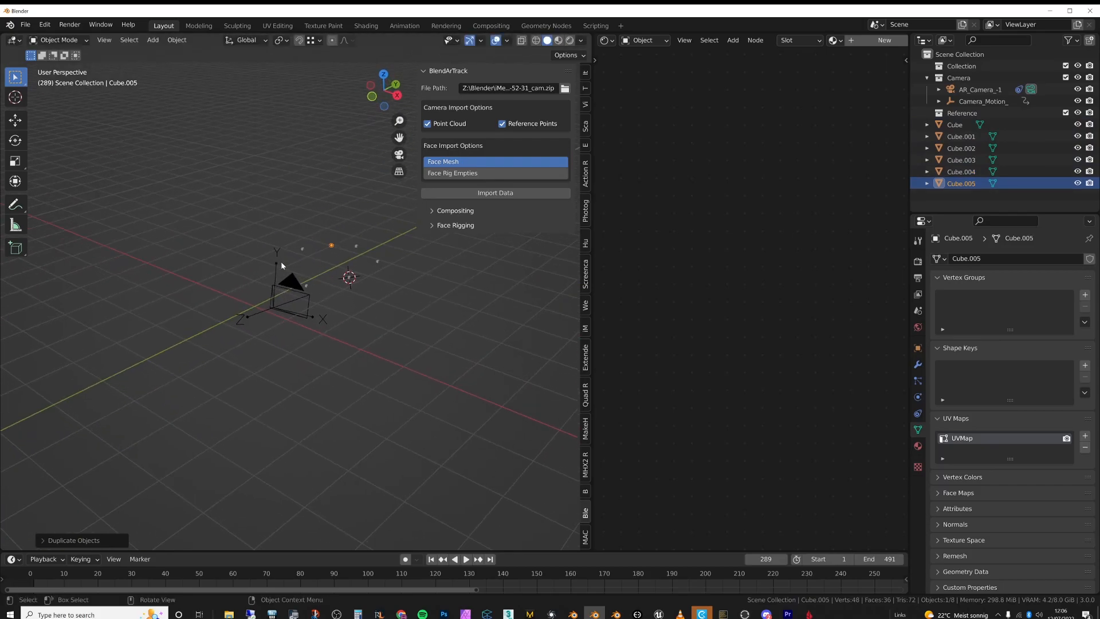
mouse_move(289, 276)
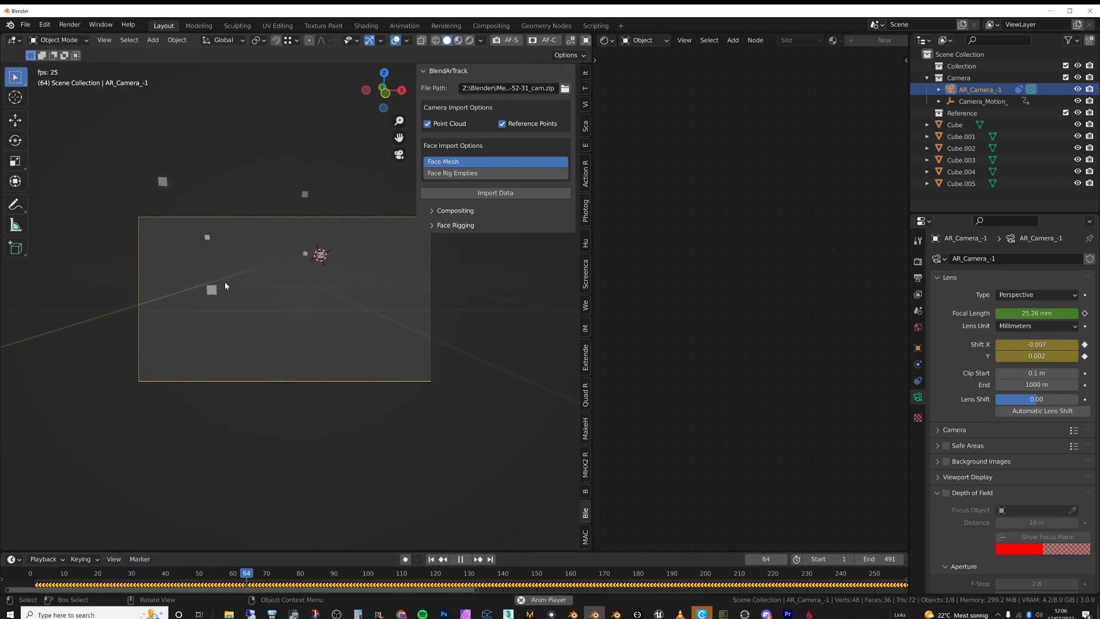
Step: Show the Graph Editor and delete the AR camera's focal length and shift keyframes
click(466, 558)
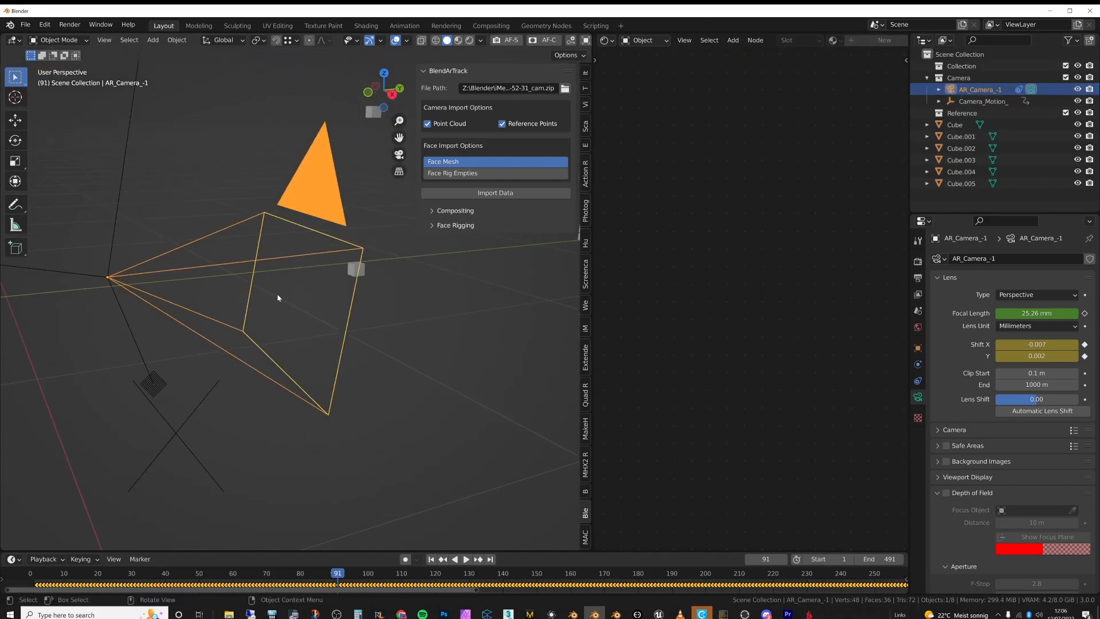
click(607, 40)
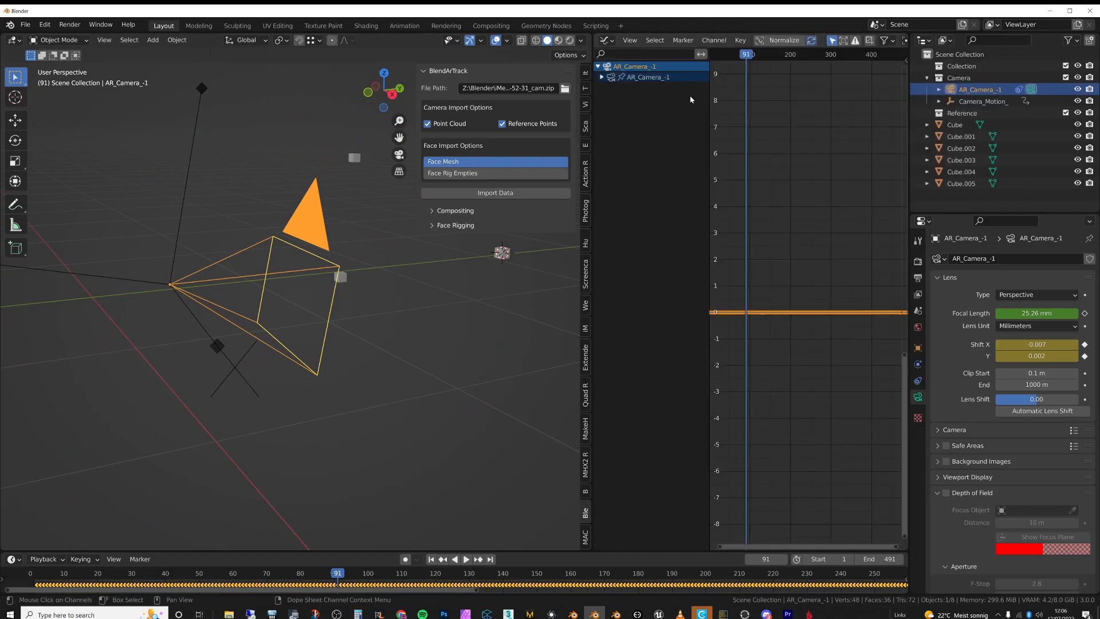
click(601, 77)
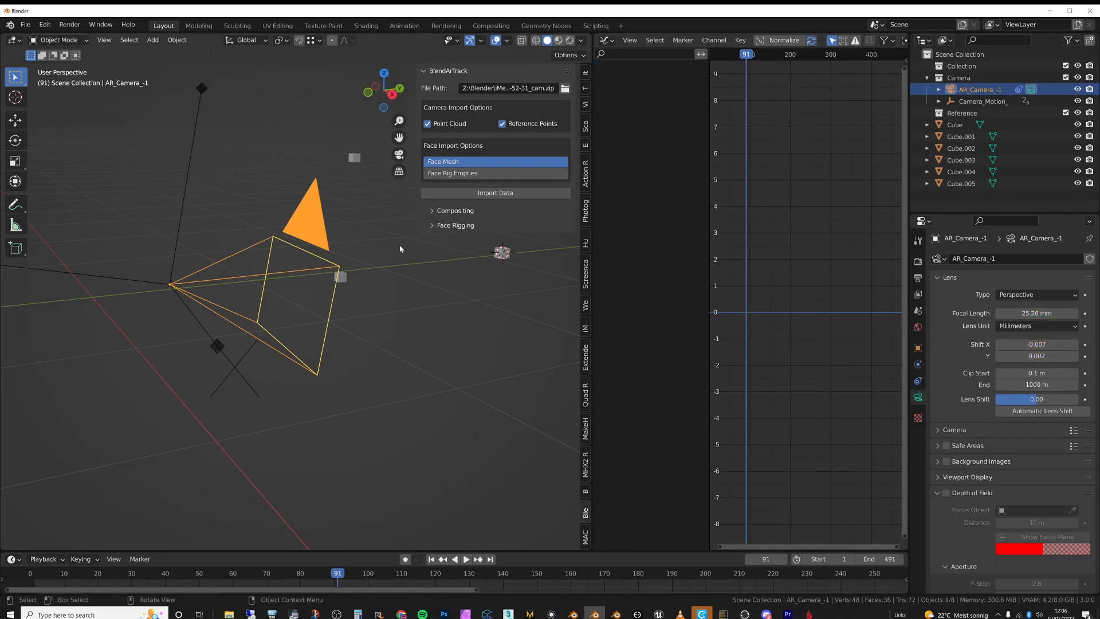
click(466, 559)
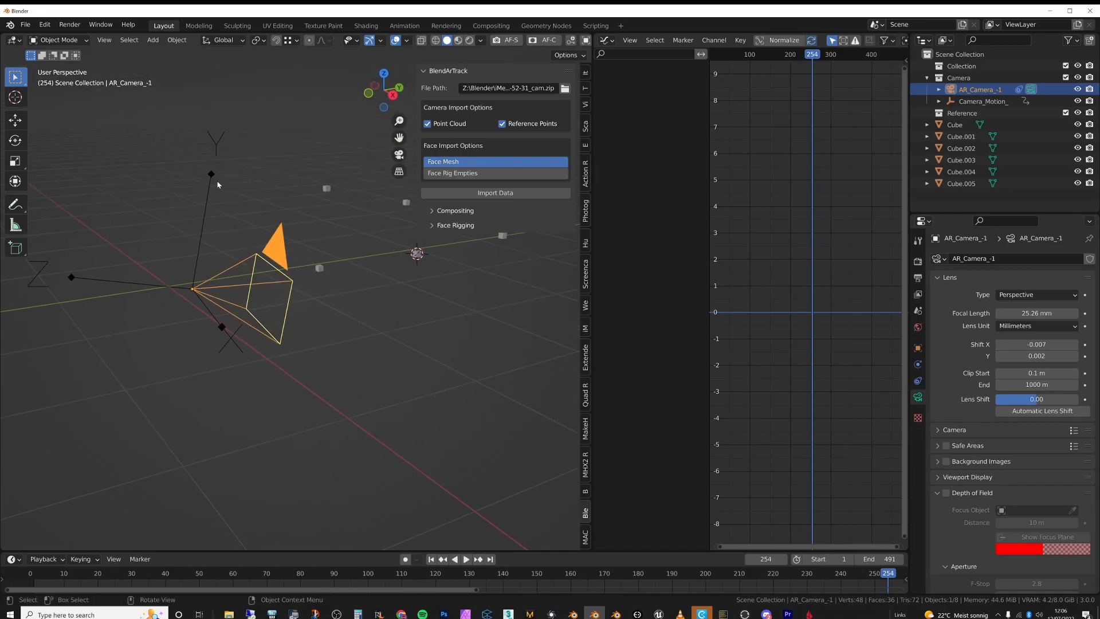
Step: Isolate Camera_Motion_'s Y Euler Rotation and shift the flipped curve sections by 360
click(981, 101)
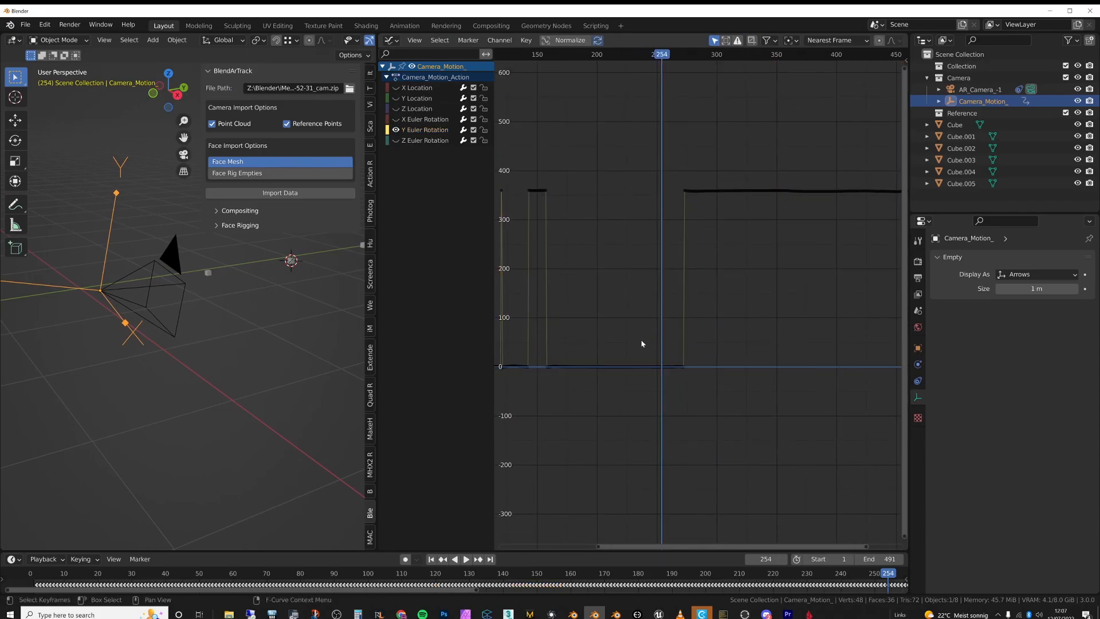
click(427, 129)
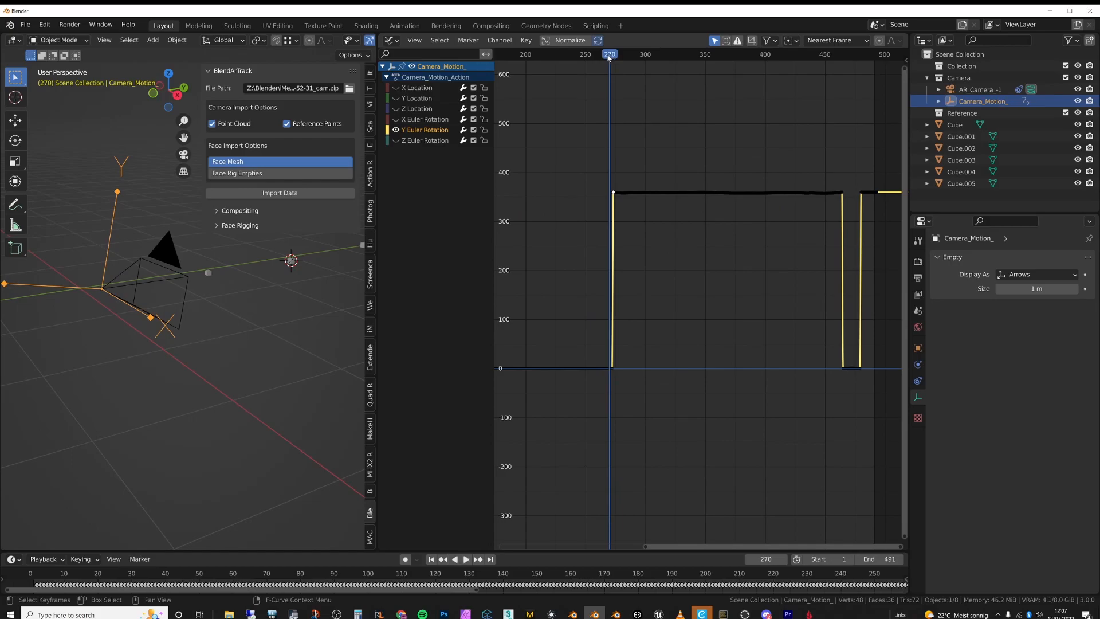
mouse_move(482, 247)
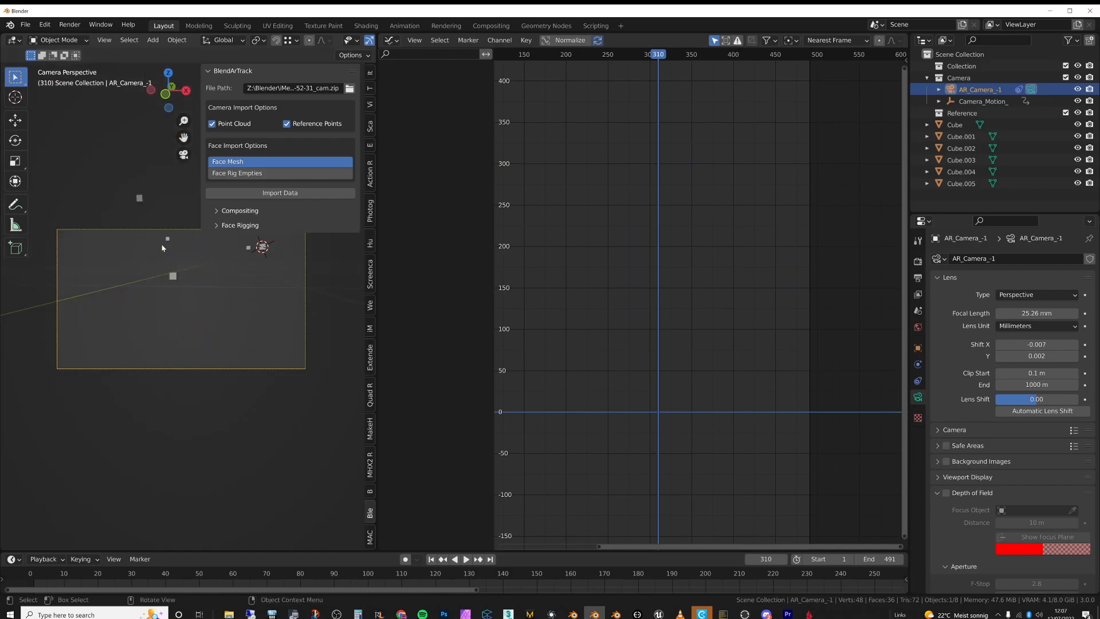
click(981, 100)
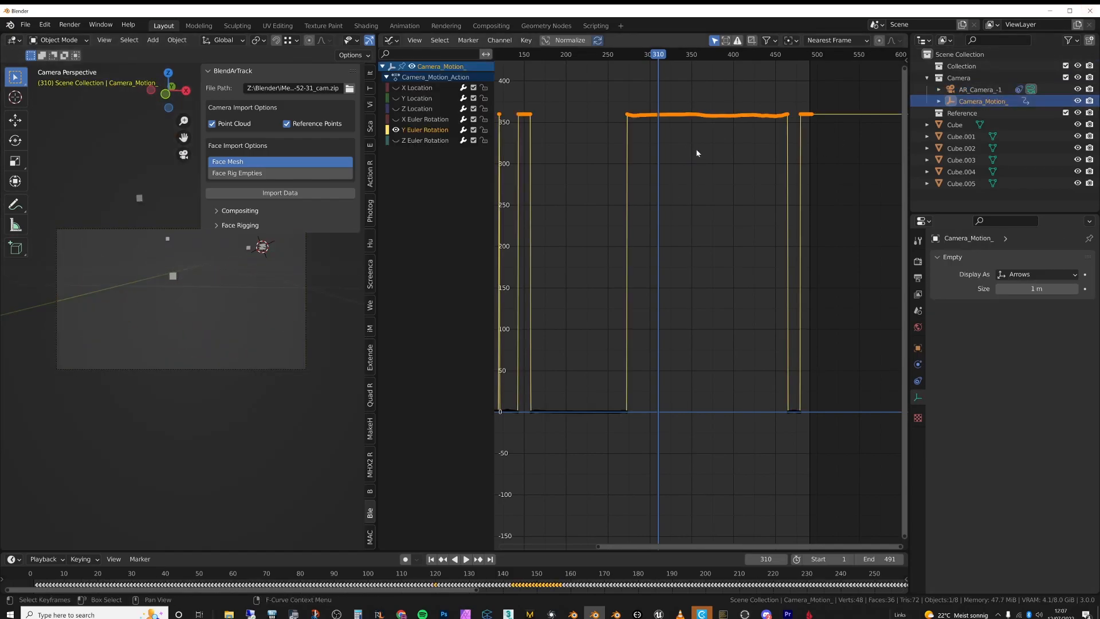
scroll(down, 3)
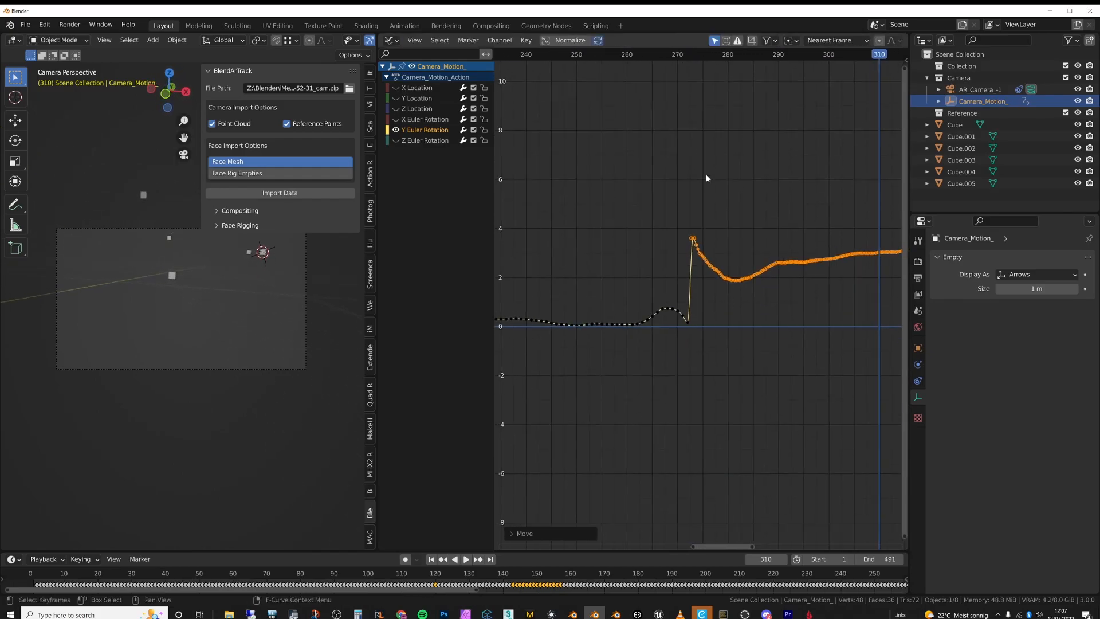
drag(693, 238, 693, 317)
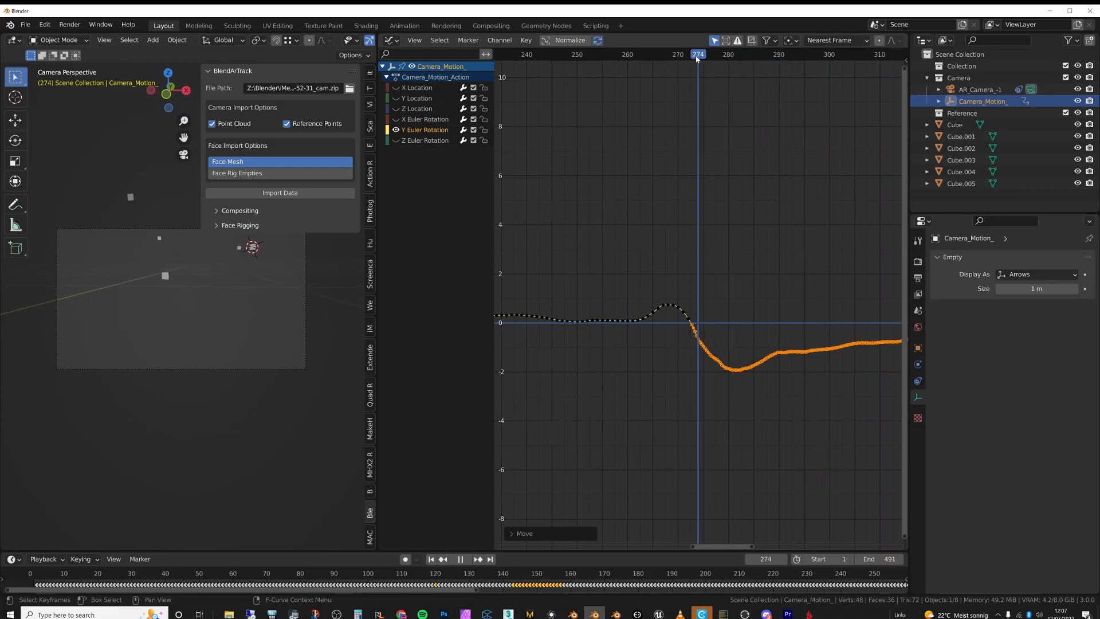
click(455, 559)
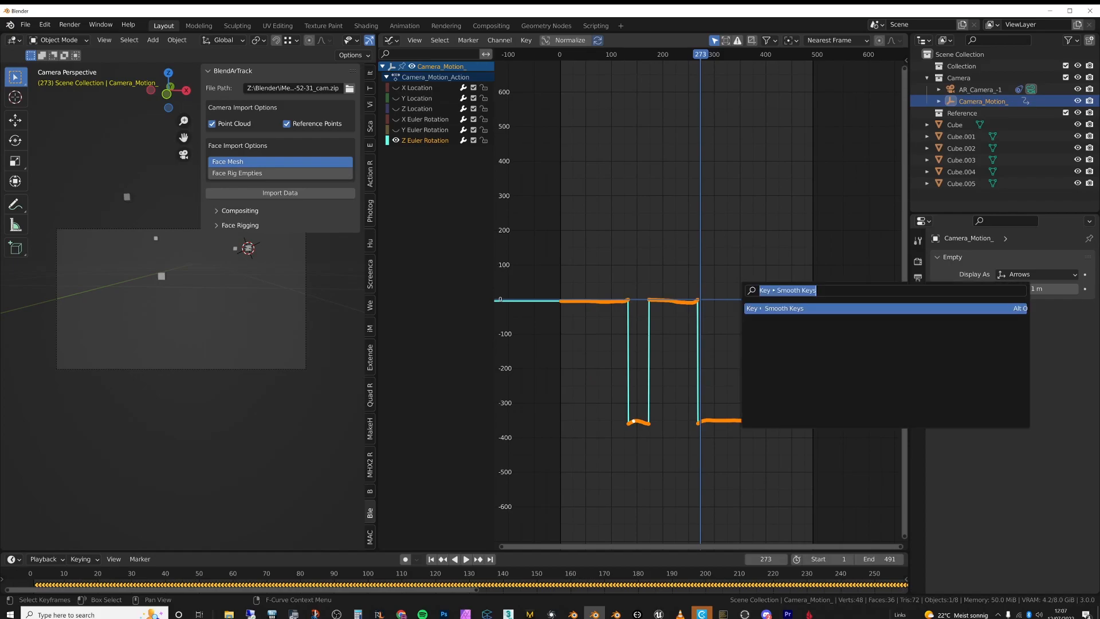
Step: Smooth the rotation keys, then check the motion through the tracked camera around frame 121
click(773, 309)
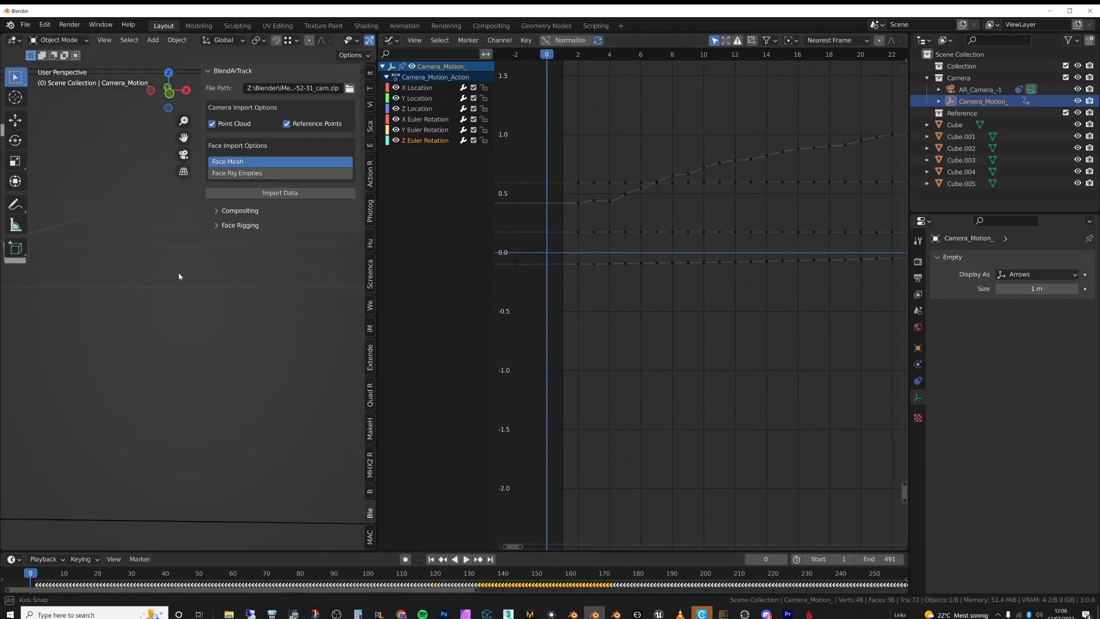
key(KP_0)
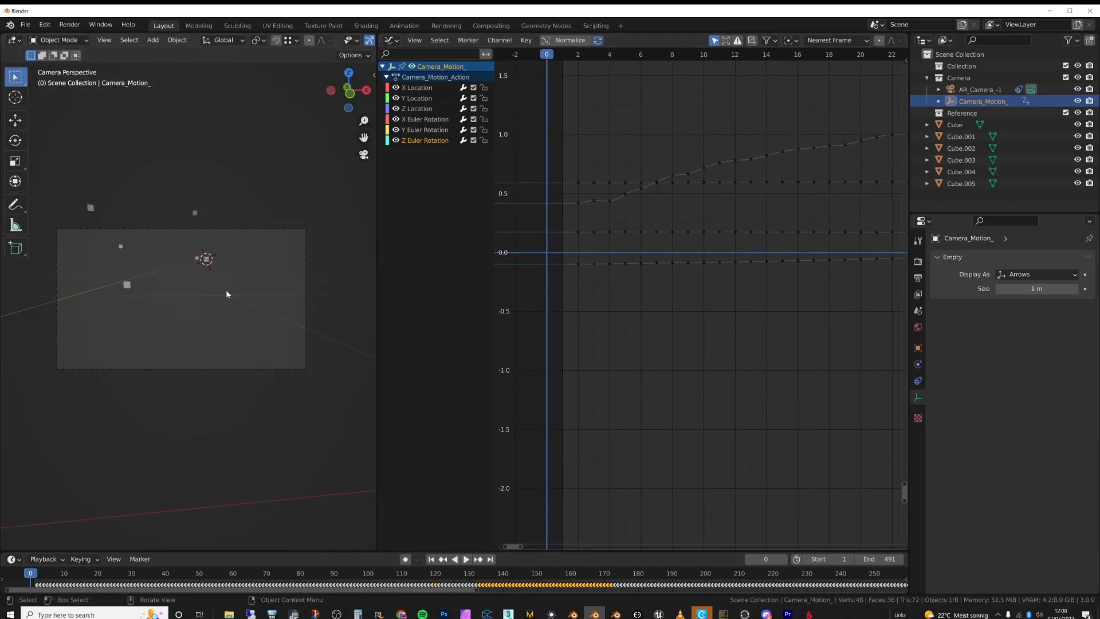
click(466, 558)
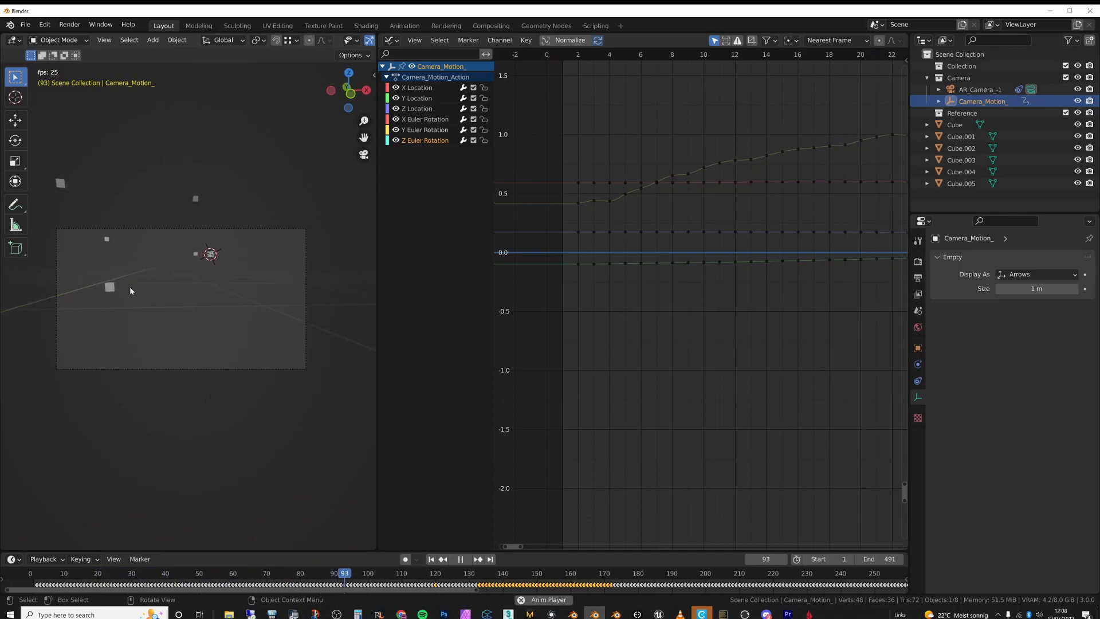
click(460, 559)
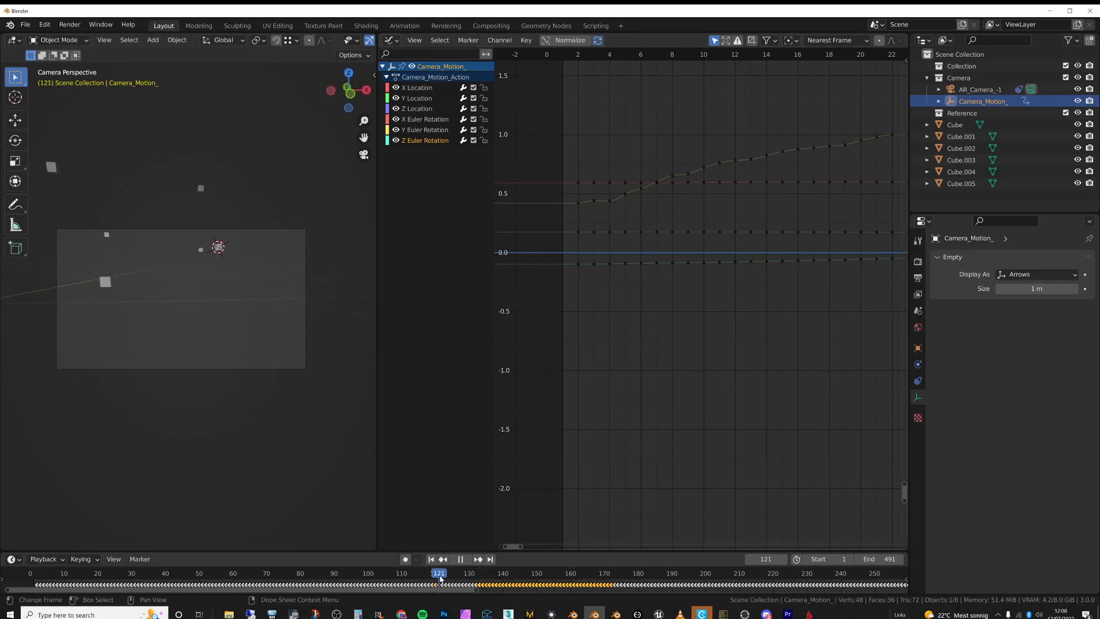
Step: Smooth the X/Y/Z Location channels repeatedly with Shift+R to remove tracking jitter
click(433, 573)
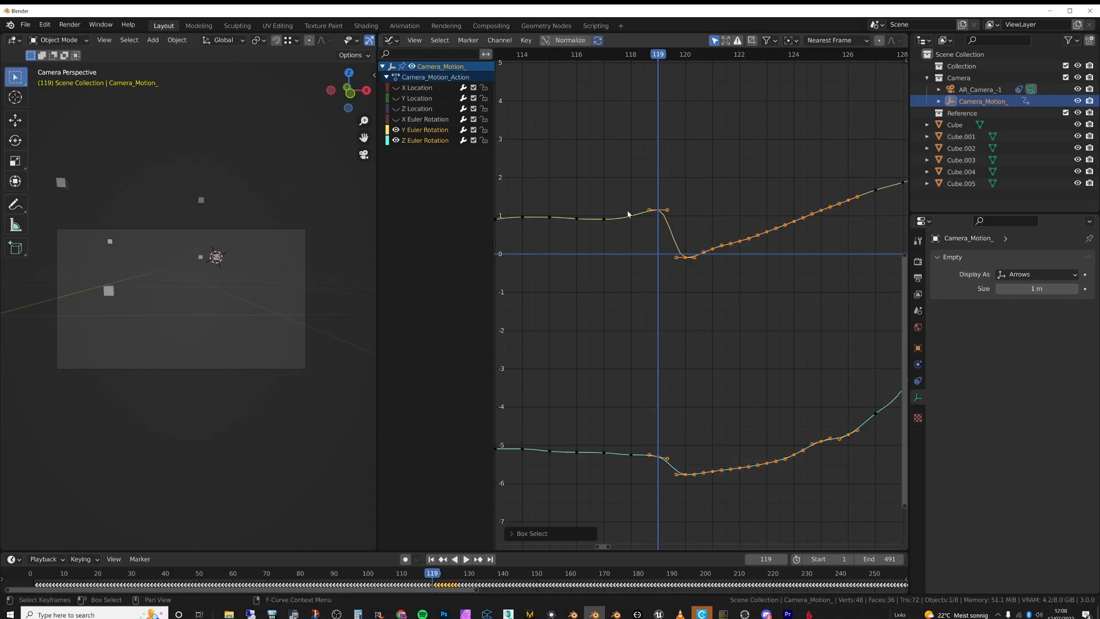
mouse_move(517, 223)
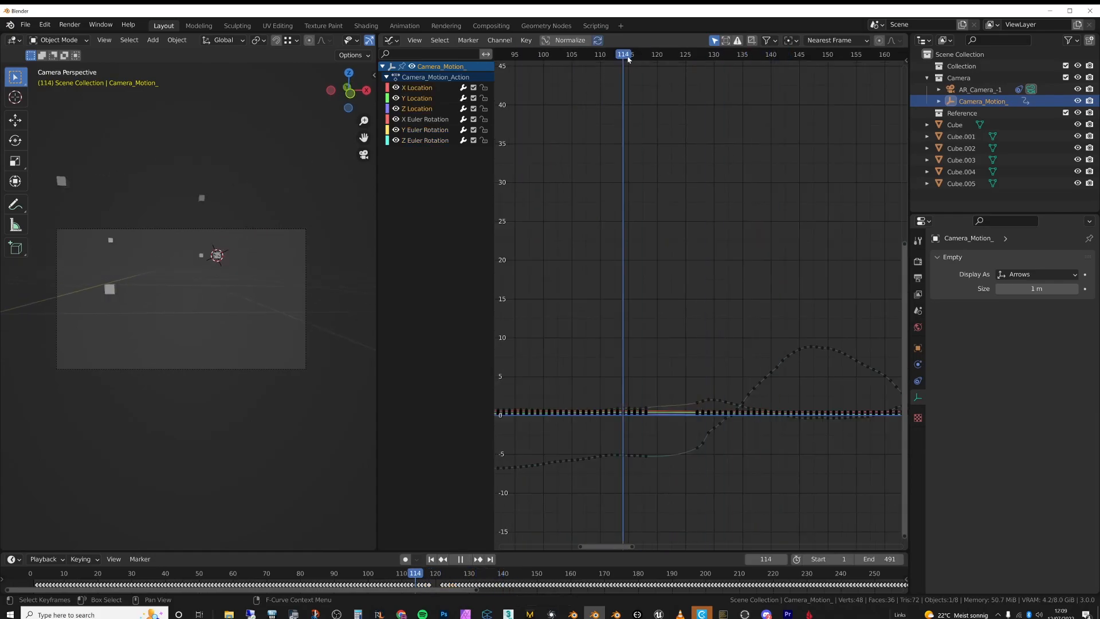
click(661, 54)
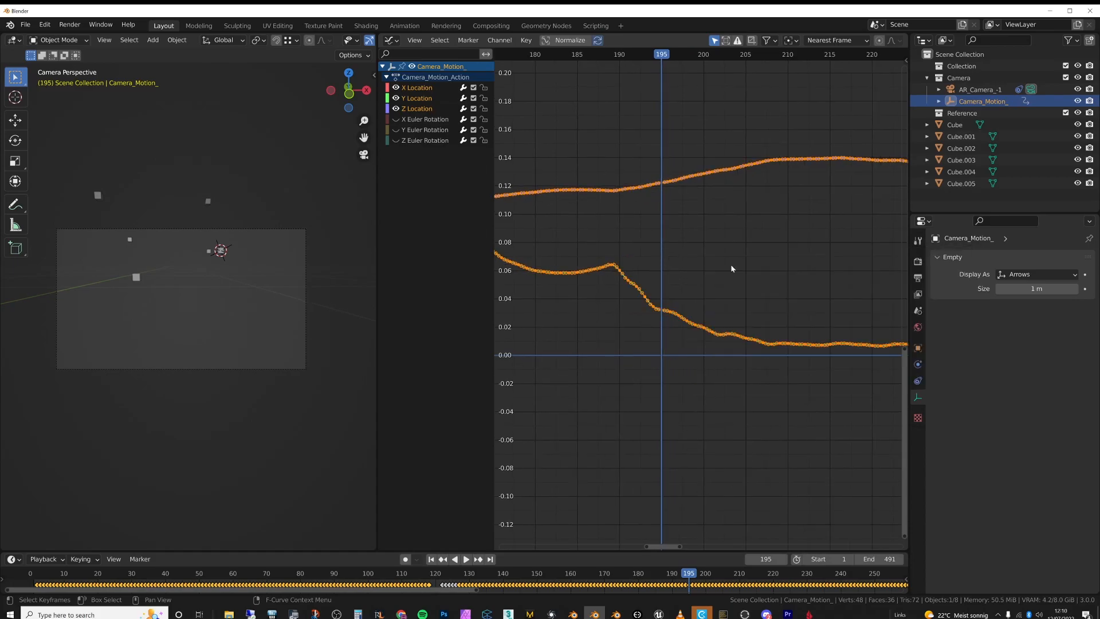
key(shift+r)
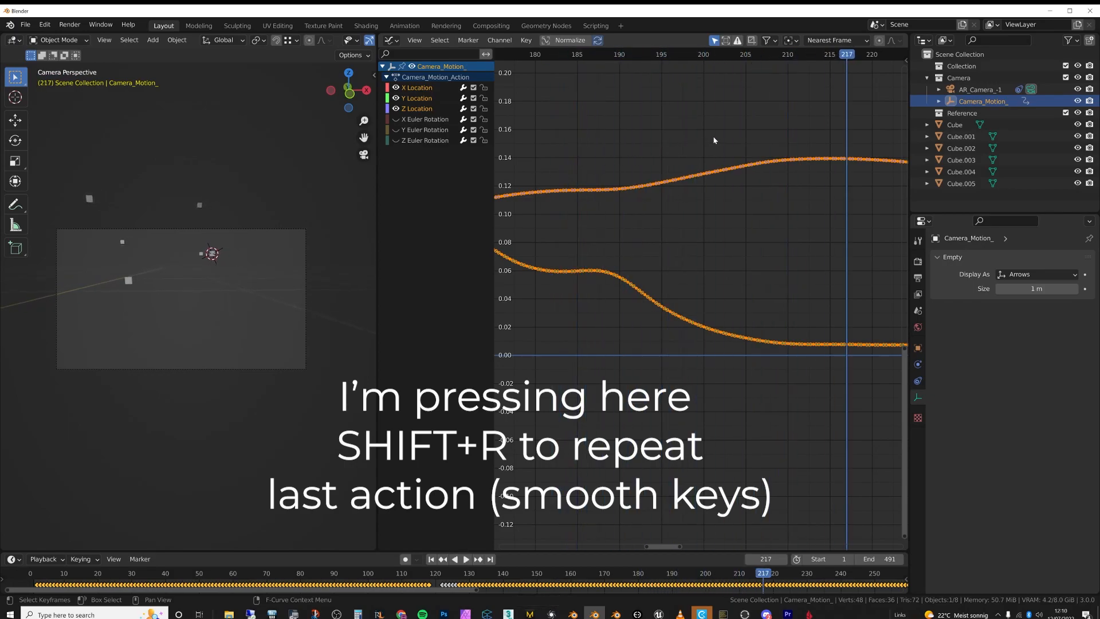
key(shift+r)
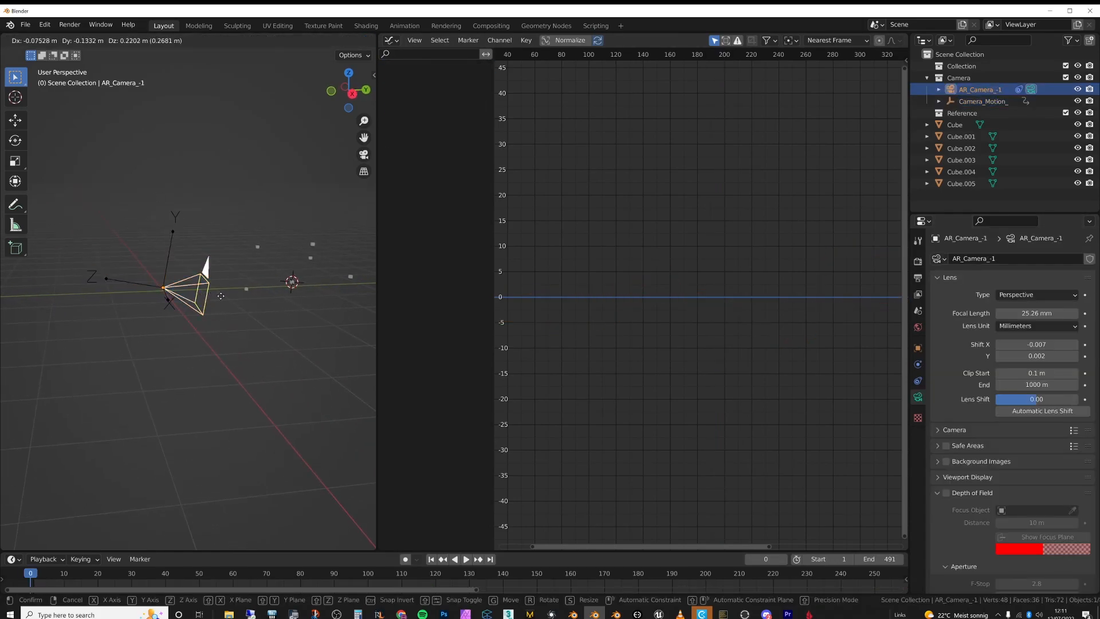
Step: Snap the 3D cursor to the Camera_Motion_ empty via Cursor to Selected
click(981, 101)
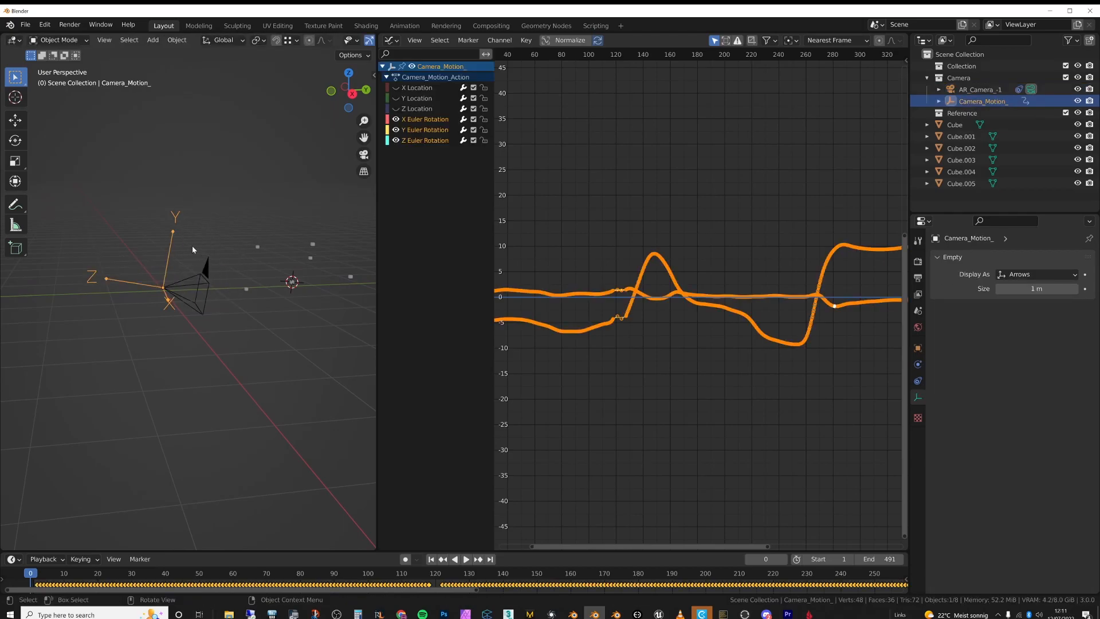
mouse_move(186, 251)
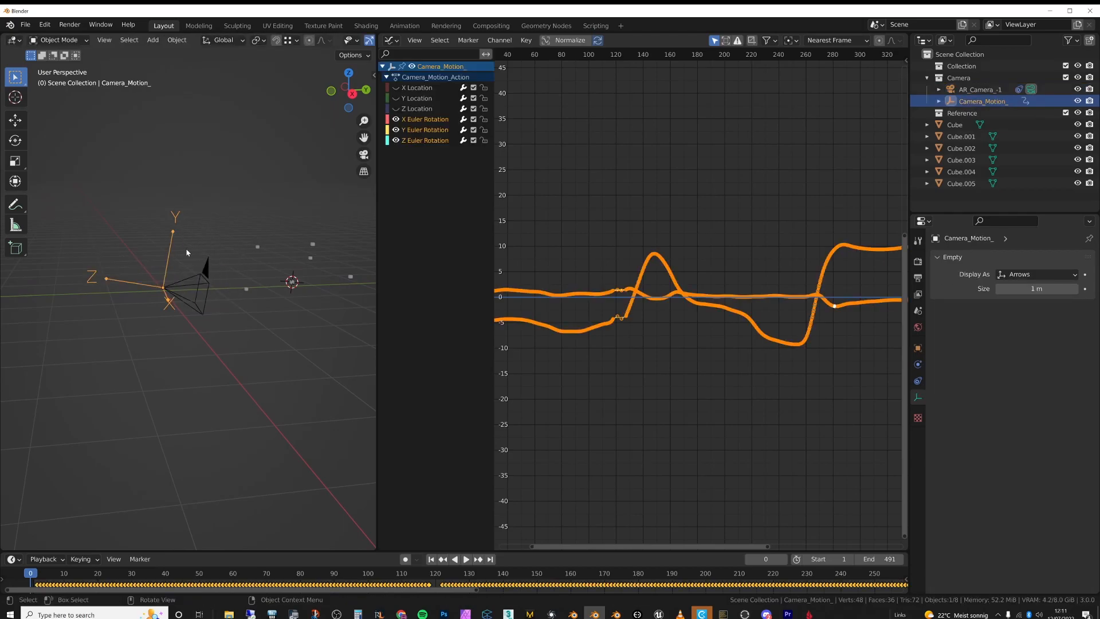
key(shift+s)
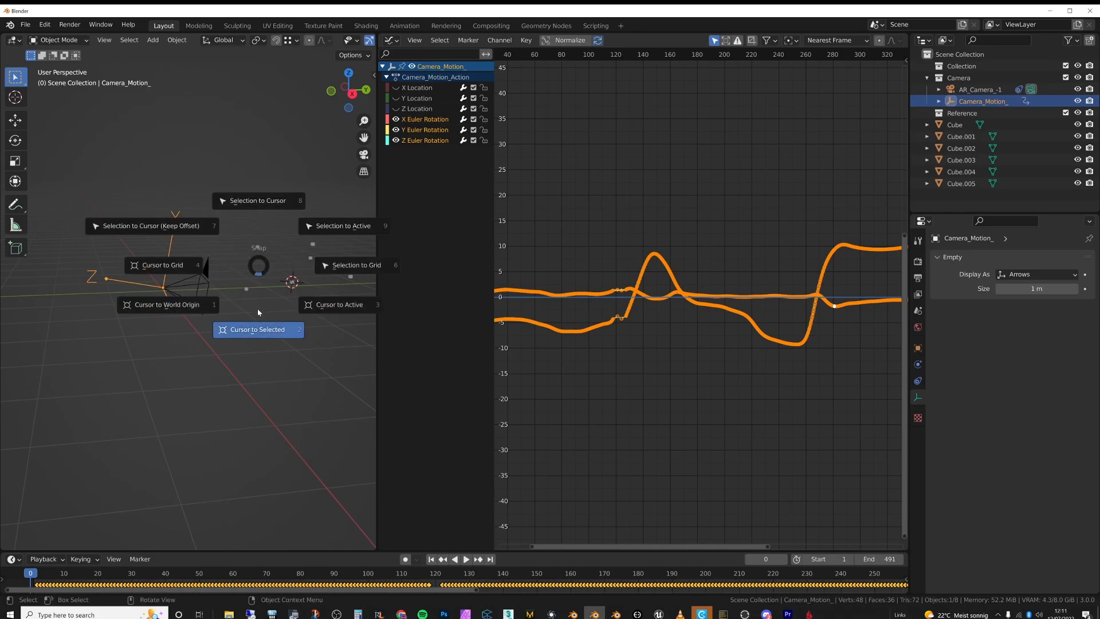
click(152, 41)
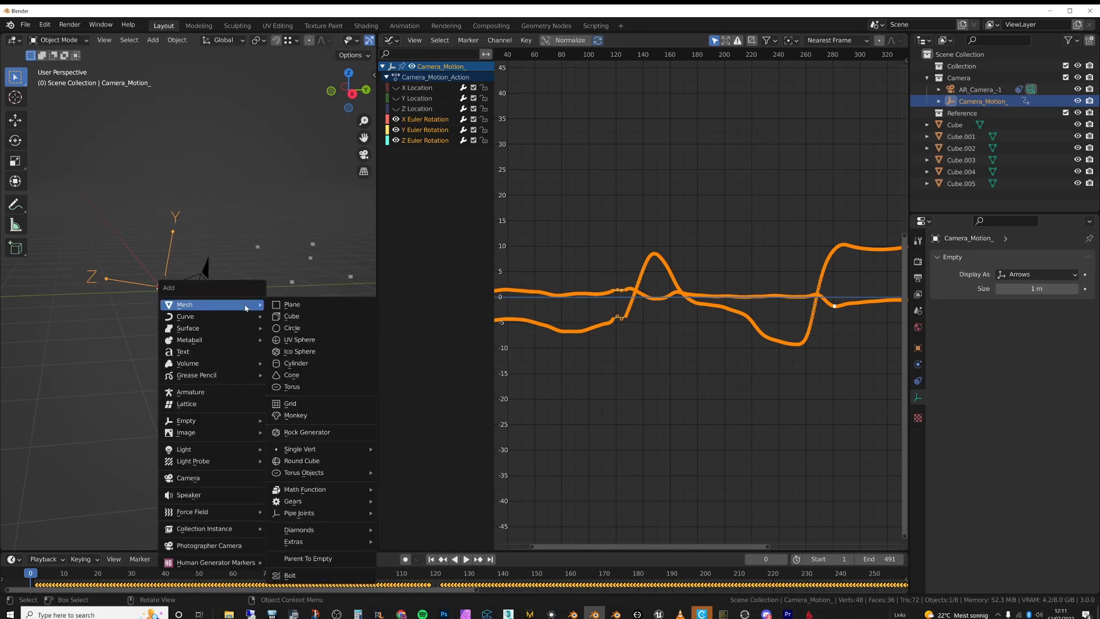
Step: Add an Empty at the cursor and enable the Copy Attributes Menu add-on
click(185, 421)
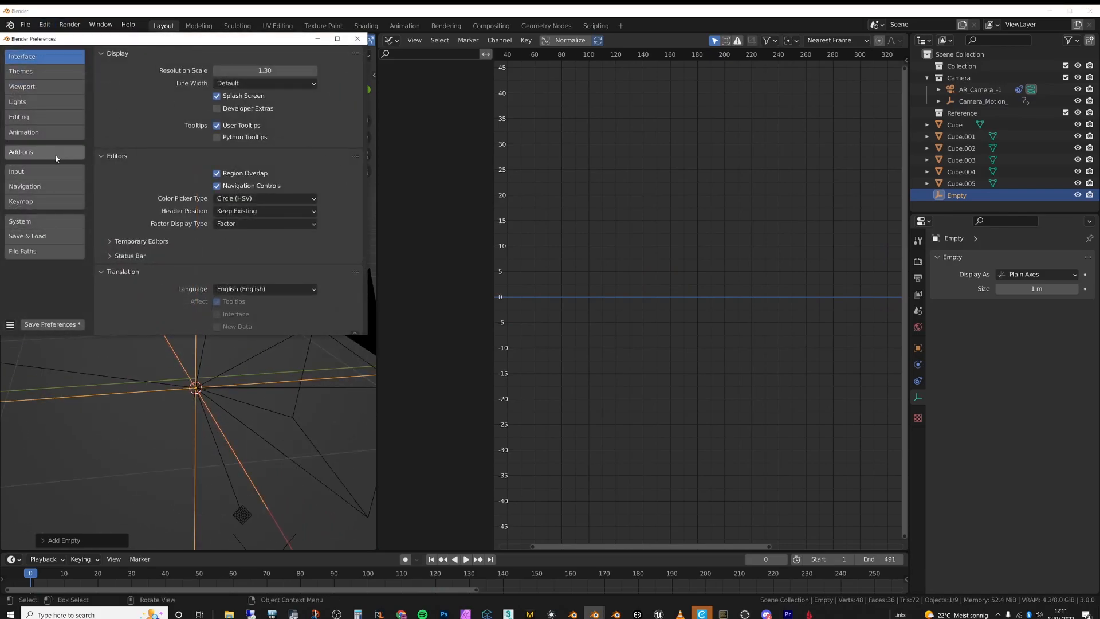
click(20, 151)
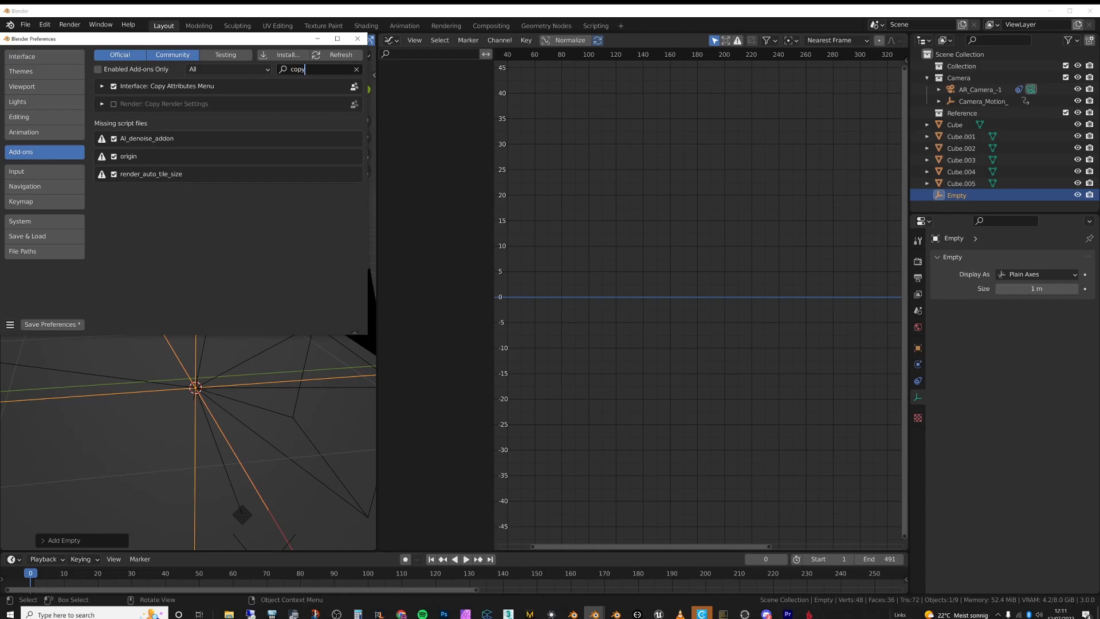
click(101, 86)
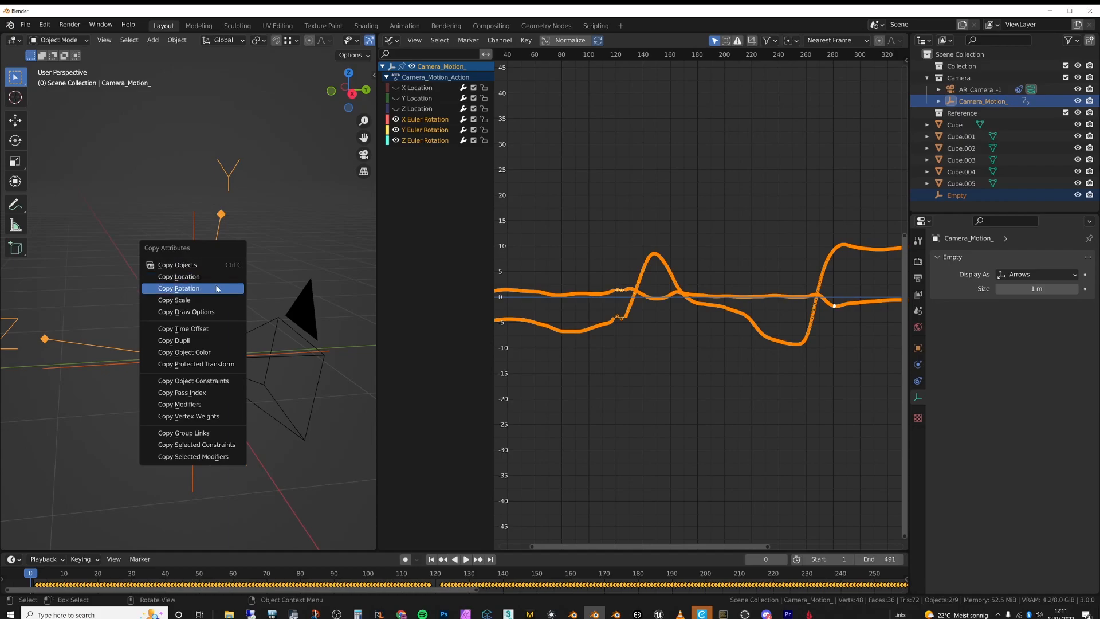
Step: Copy the motion empty's rotation onto the new Empty and parent Camera_Motion_ to it
click(179, 289)
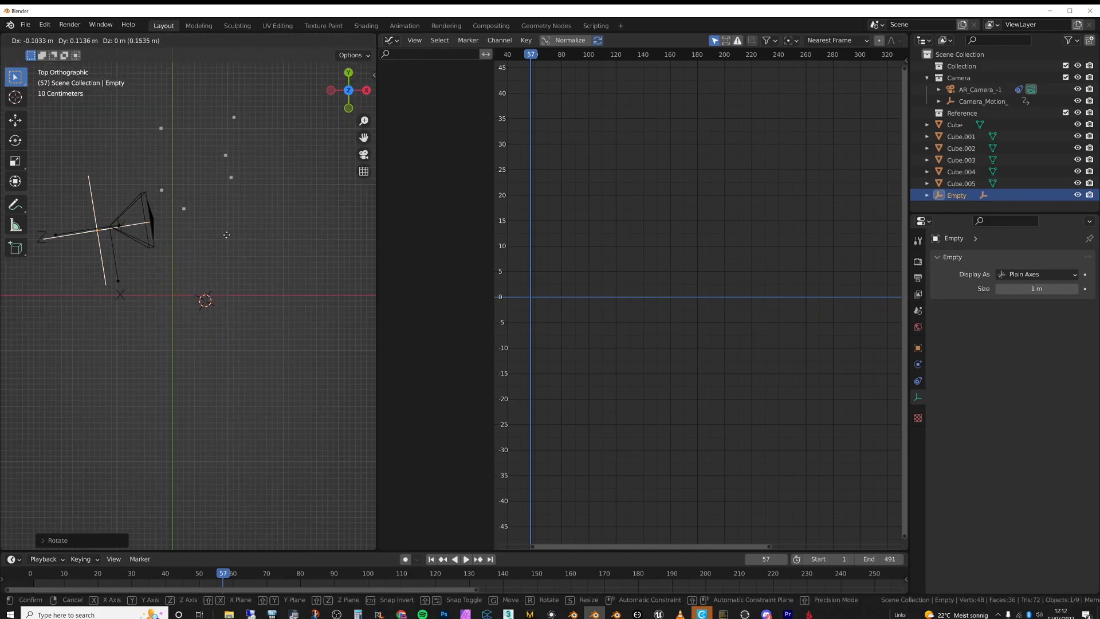
Step: Relocate the Empty to X -2.0359 m, Y 1.4346 m, Z 0.70426 m beside a camera view
click(979, 89)
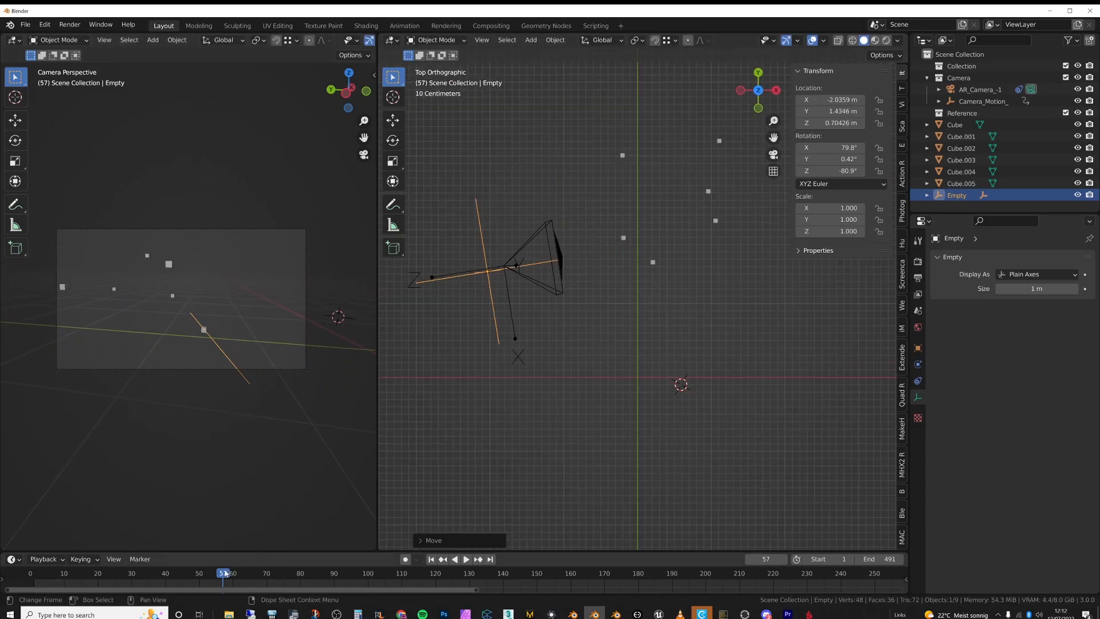
click(453, 559)
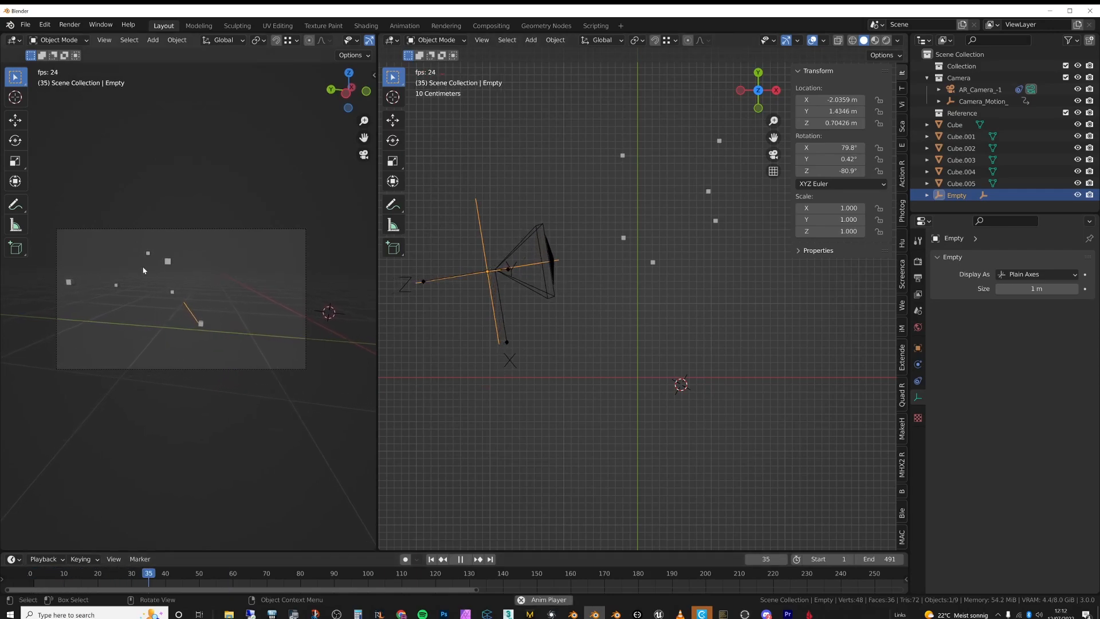
click(460, 558)
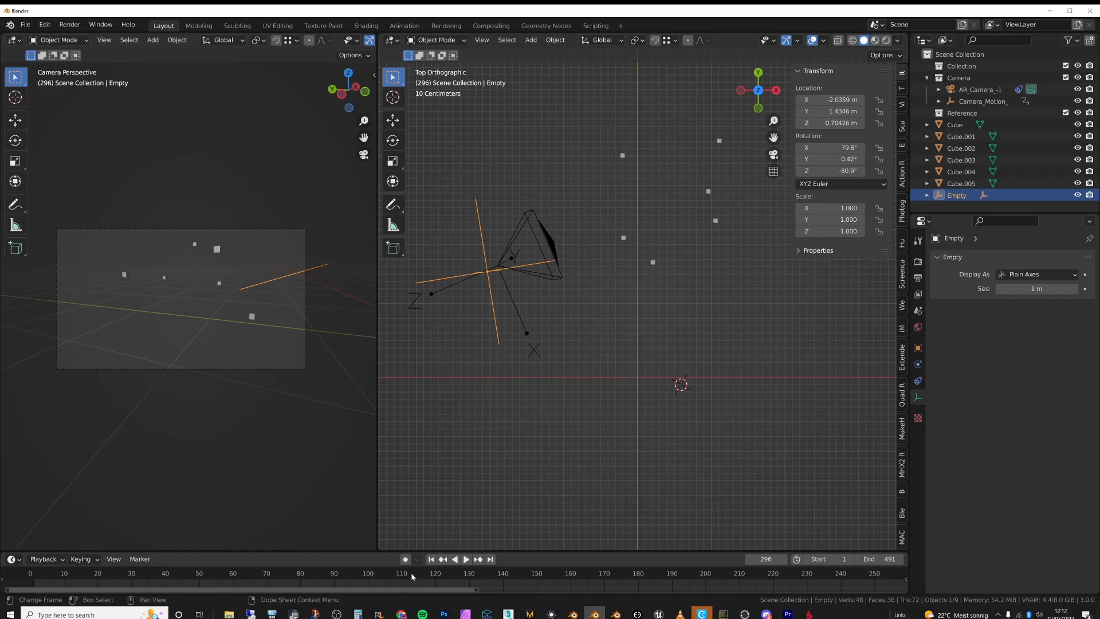
mouse_move(428, 575)
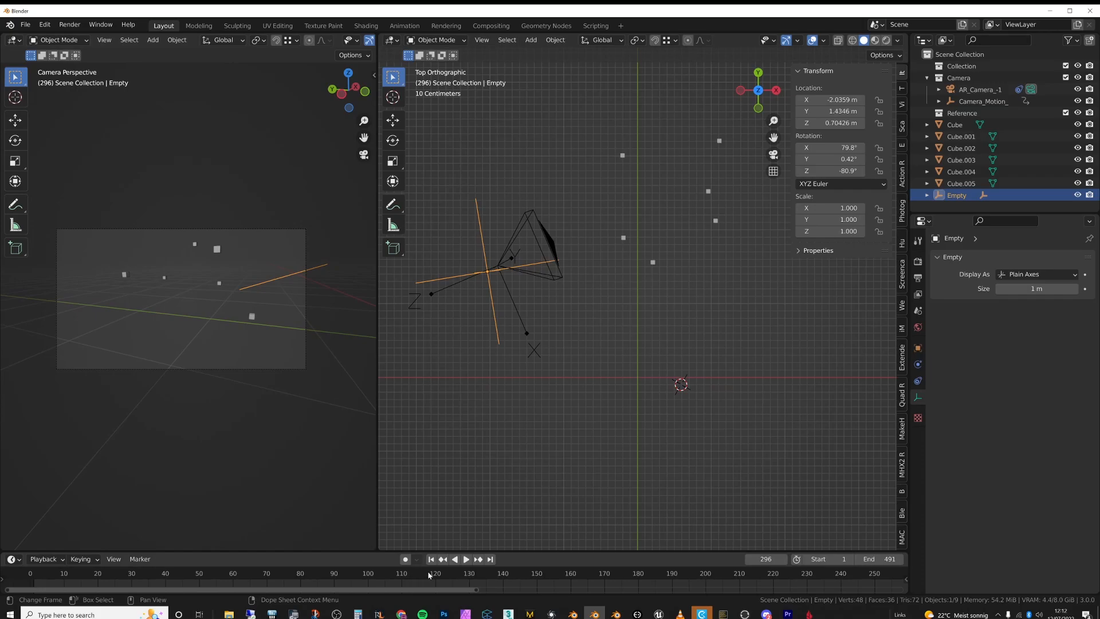
Step: Scrub the timeline back to an early frame to review the Empty's keyed rotation
click(252, 573)
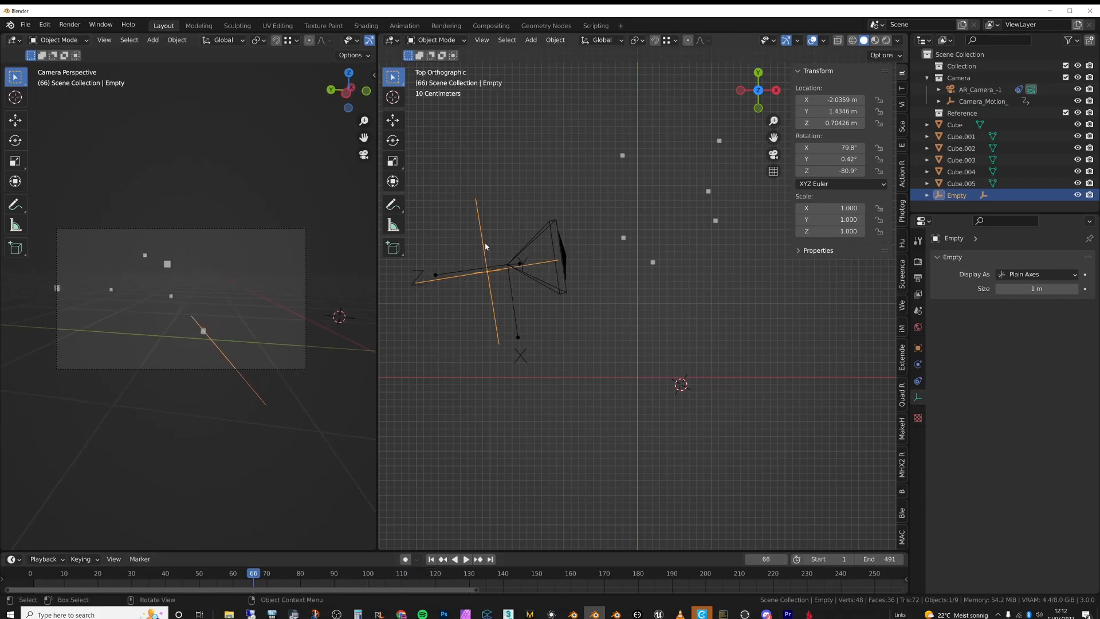
mouse_move(495, 230)
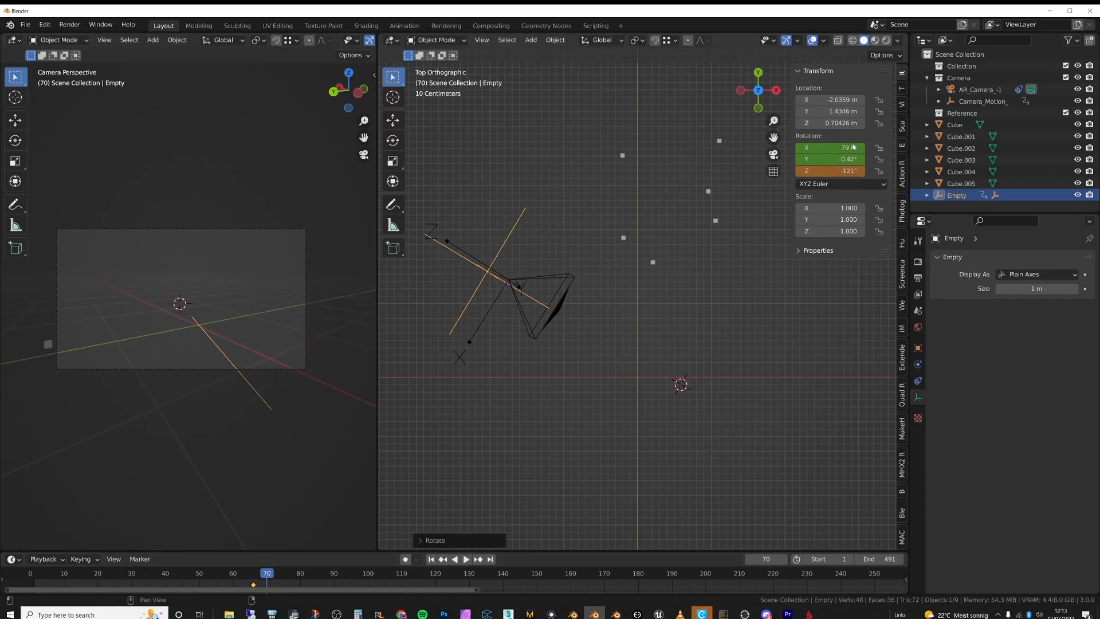
drag(265, 573, 208, 573)
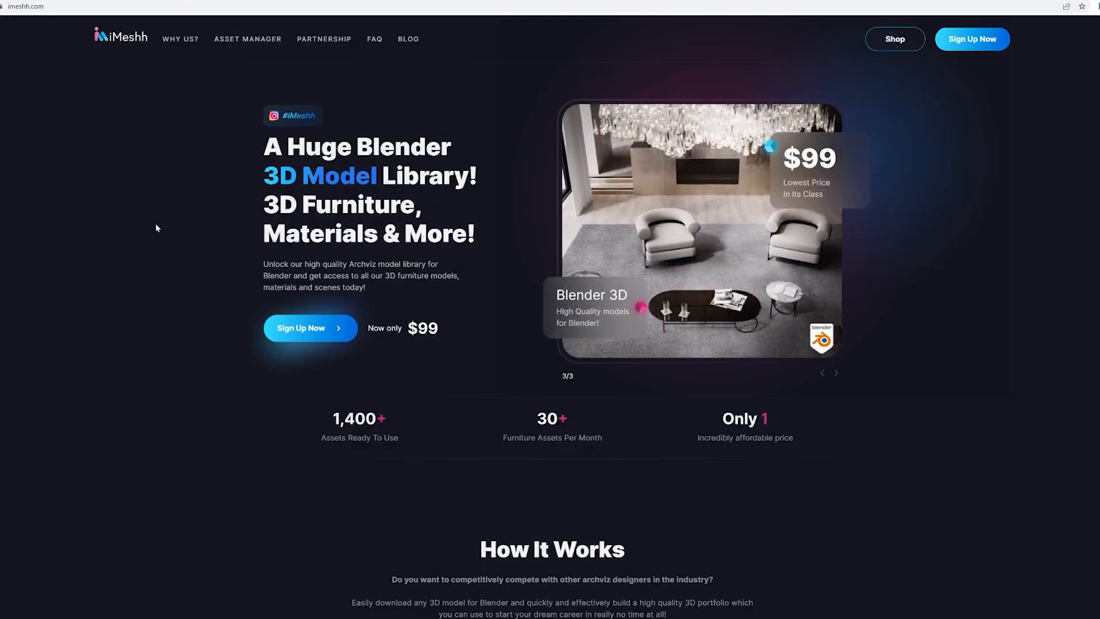
mouse_move(894, 39)
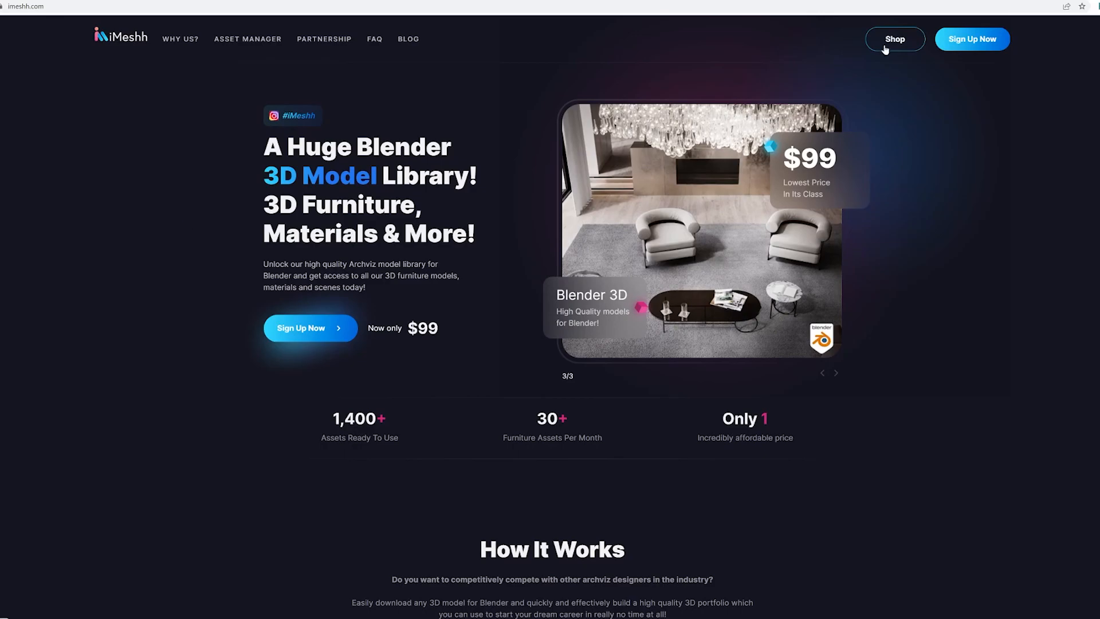
Step: Browse the iMeshh shop grid and open the Full Garden Scene Animation product page
click(894, 39)
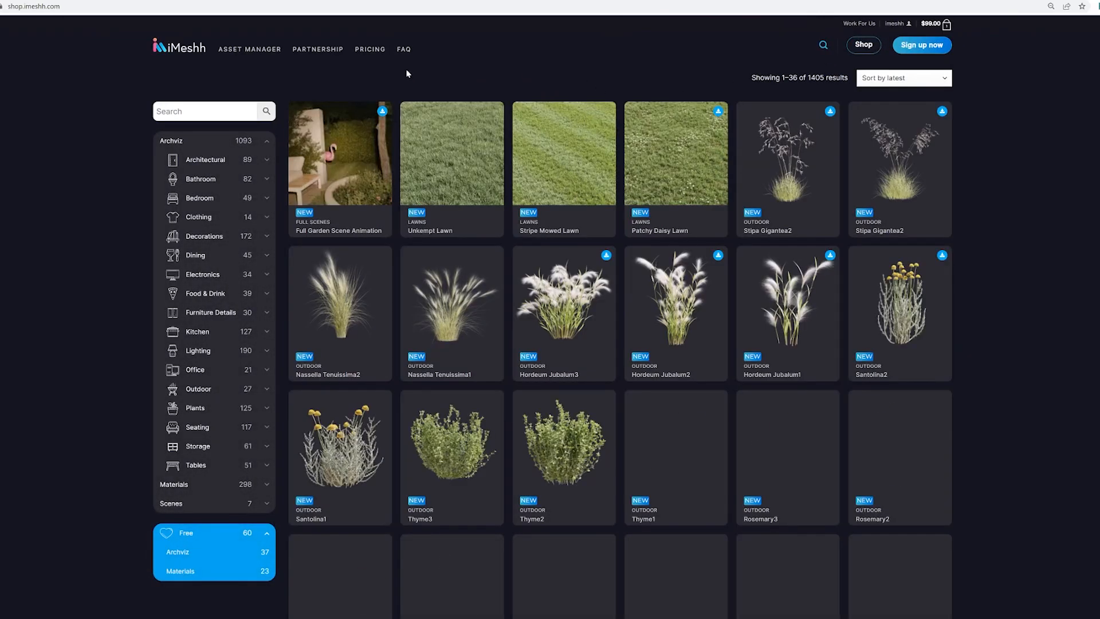
scroll(down, 3)
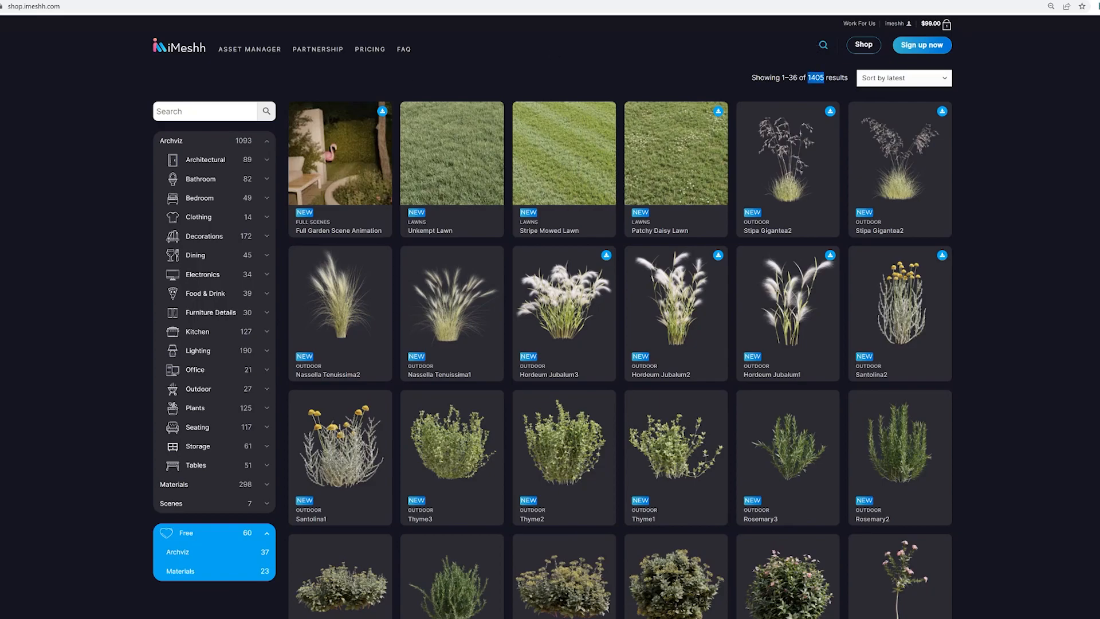
mouse_move(403, 96)
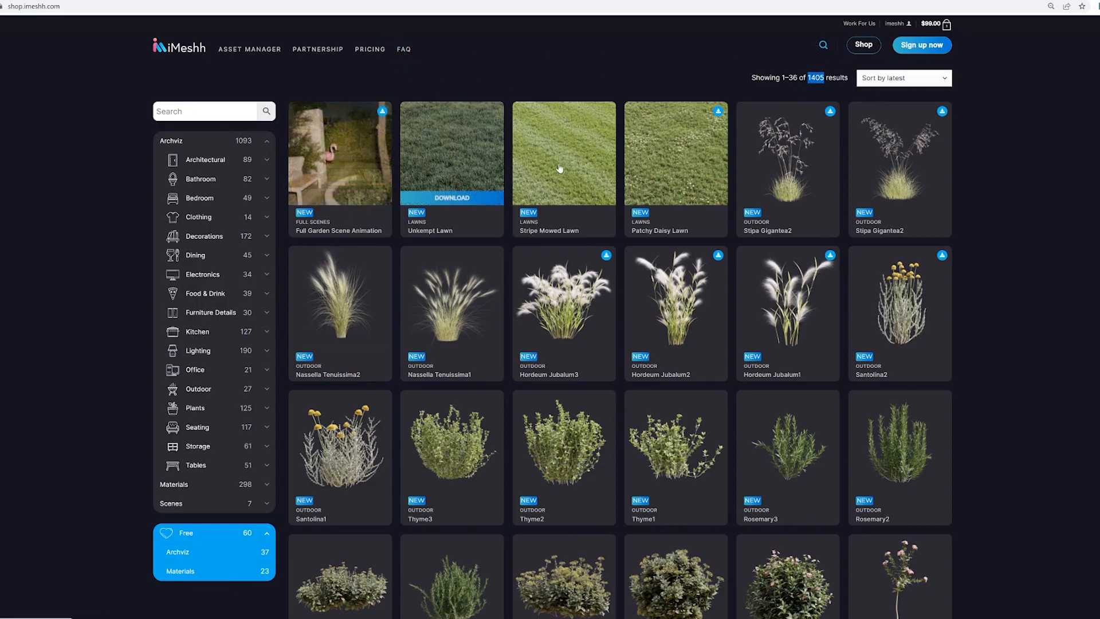
click(339, 153)
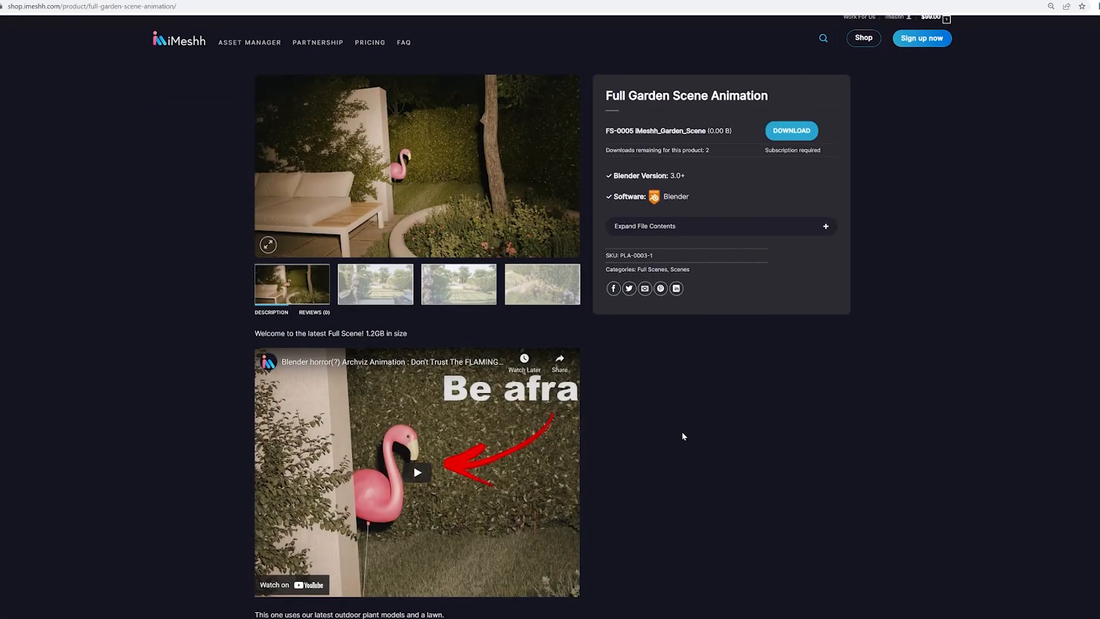
scroll(down, 3)
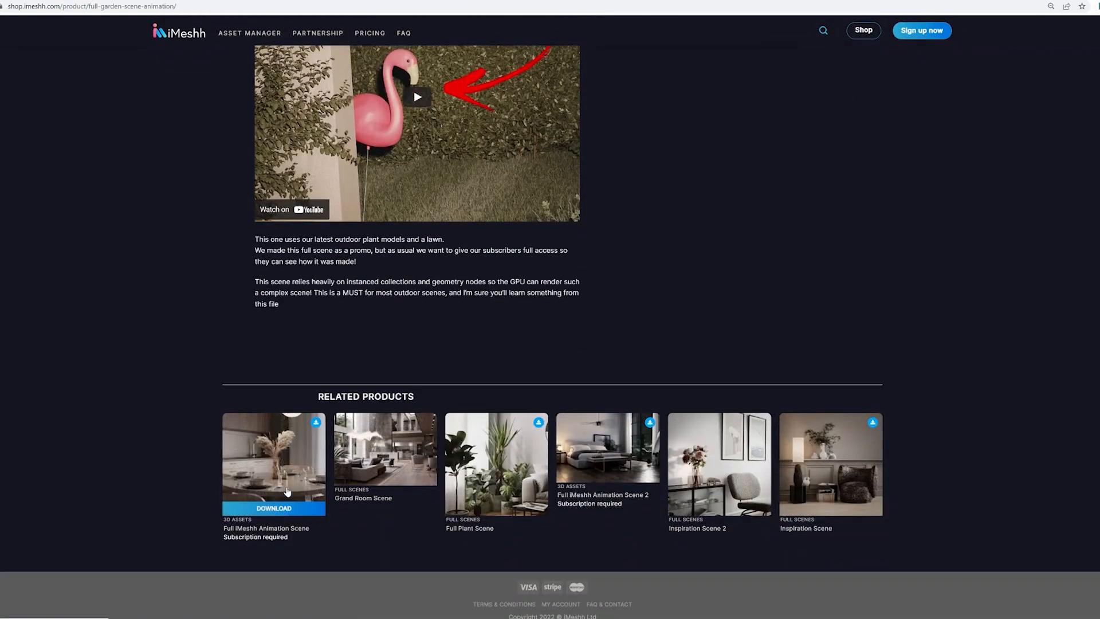
mouse_move(256, 467)
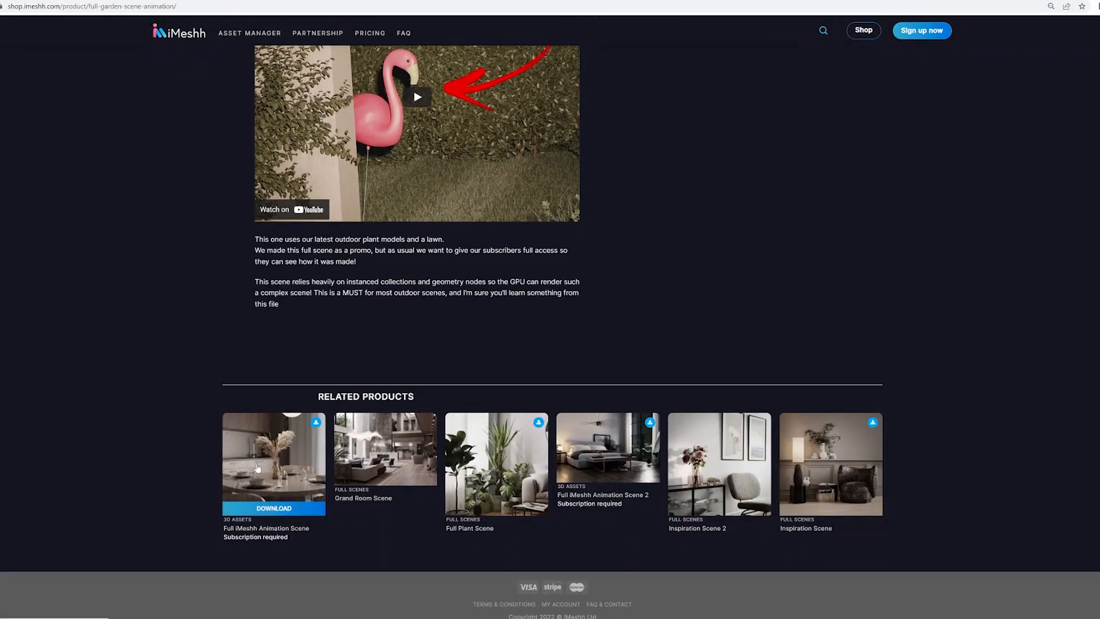
click(274, 456)
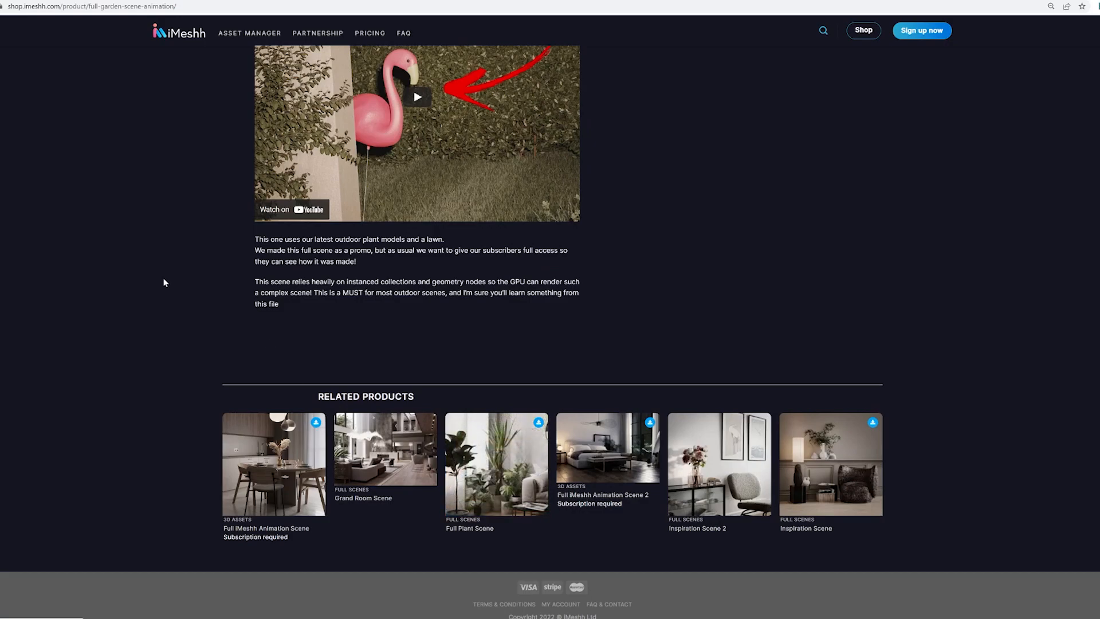
Step: Open Full Plant Scene from Related Products, view its gallery images and scene description
click(495, 463)
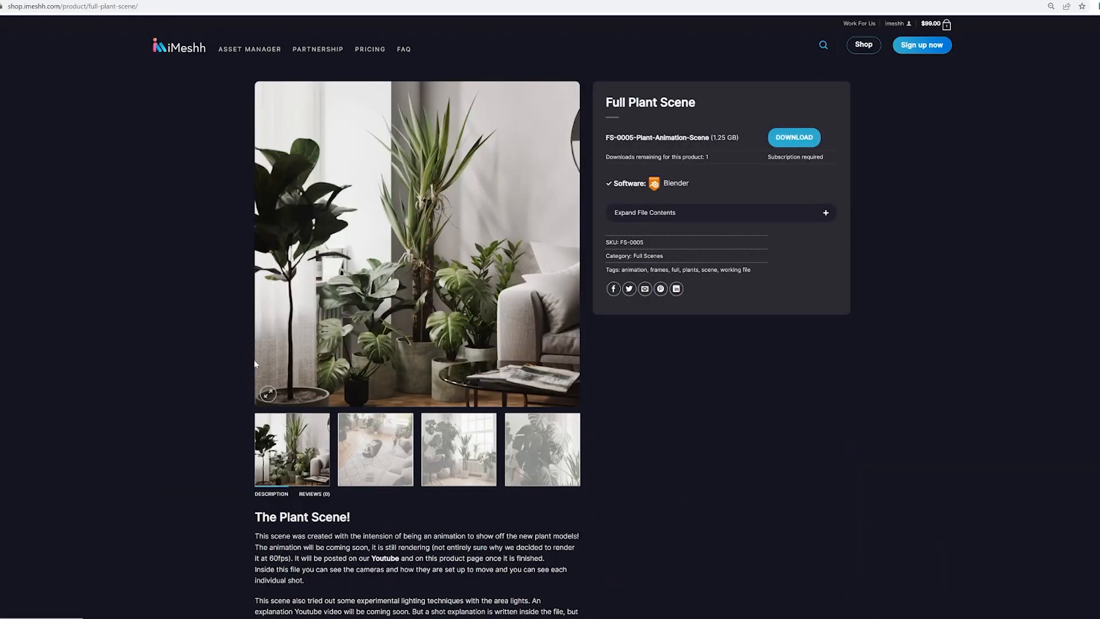
click(542, 448)
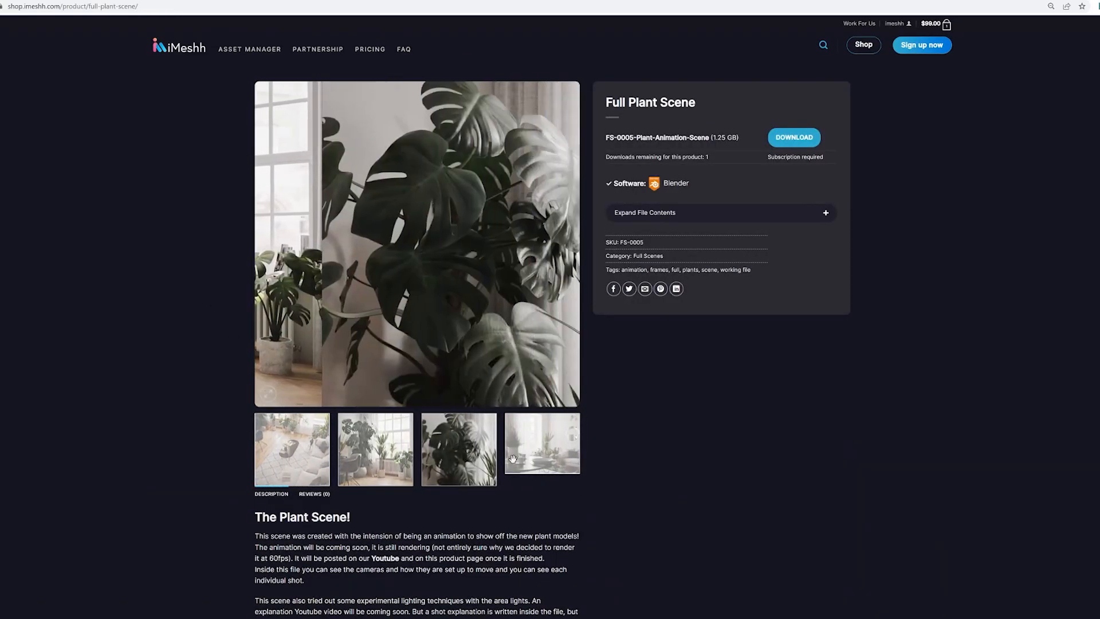
scroll(down, 3)
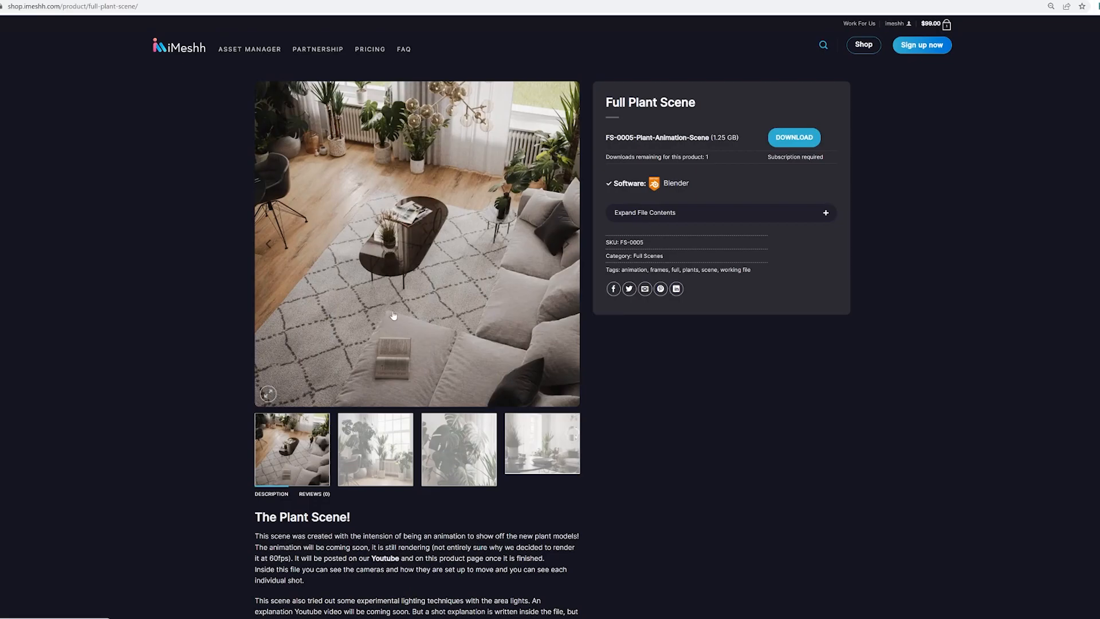
mouse_move(393, 315)
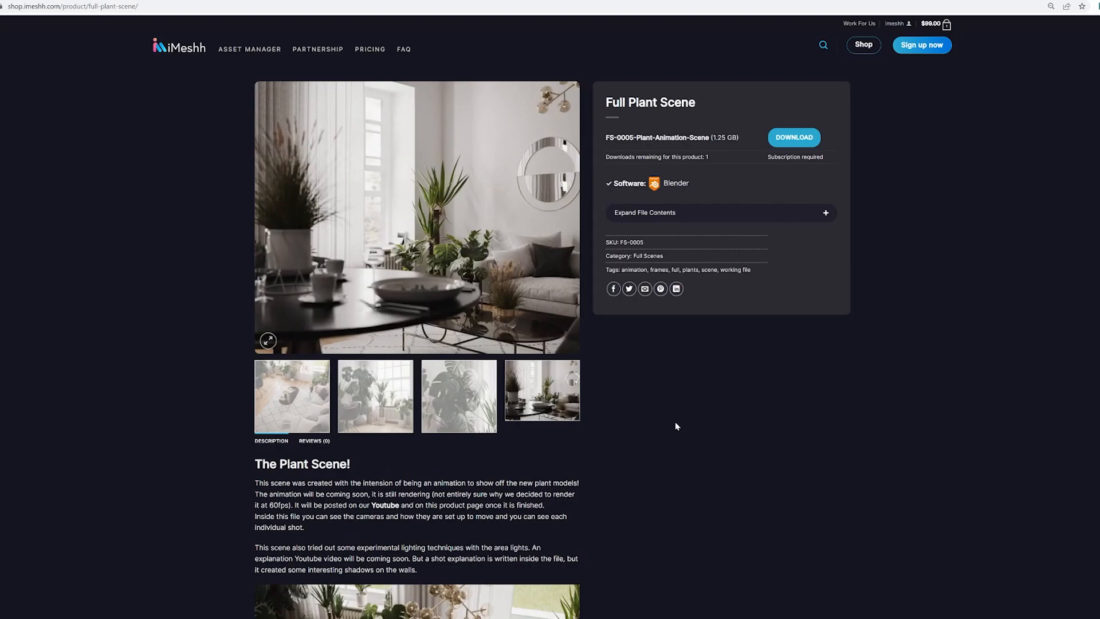
scroll(down, 3)
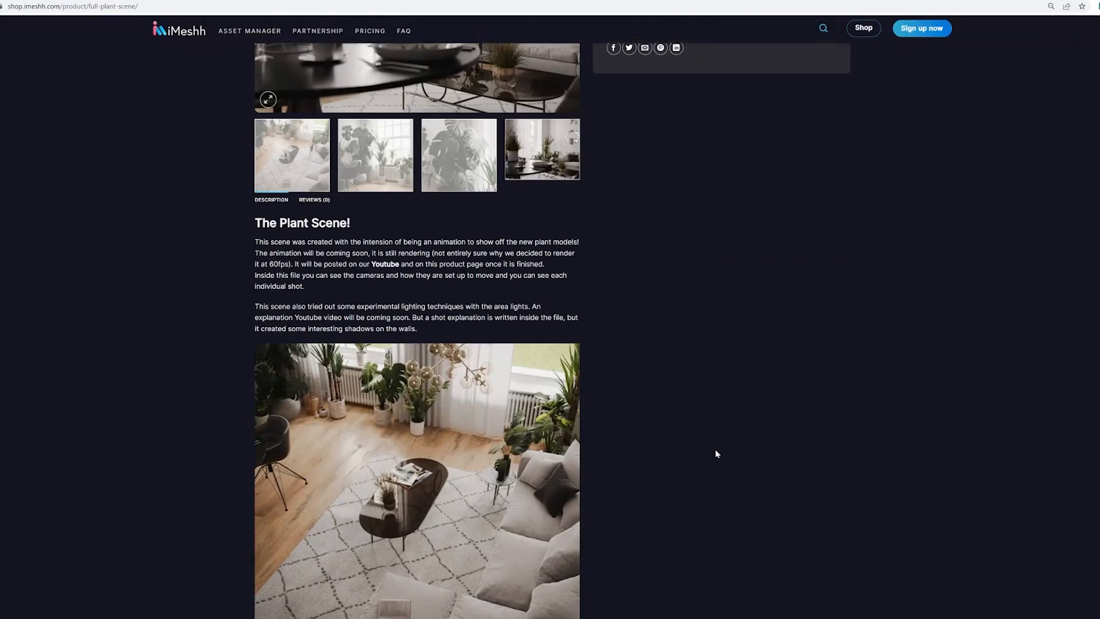